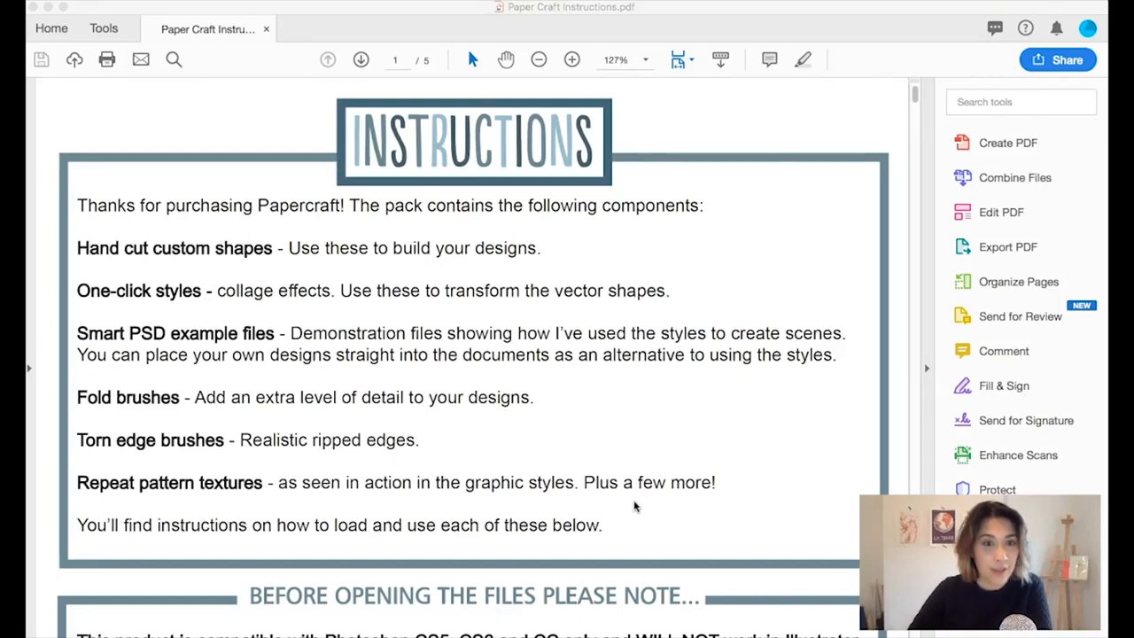
Step: Scroll through the document to find the next instructions
scroll("down", 3)
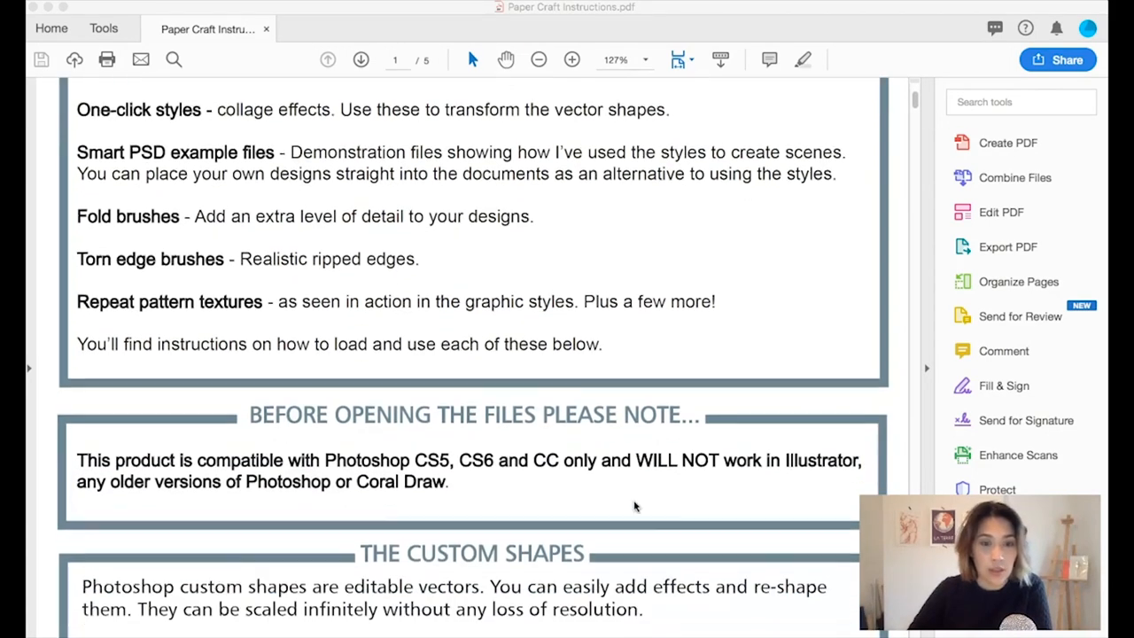
scroll("down", 3)
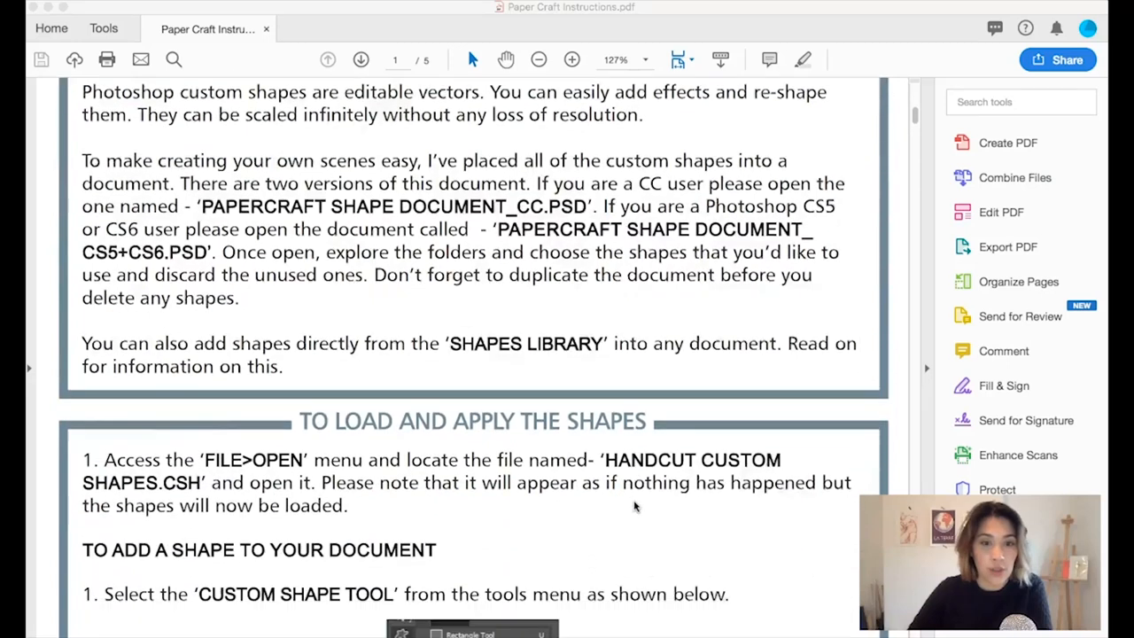
scroll("down", 3)
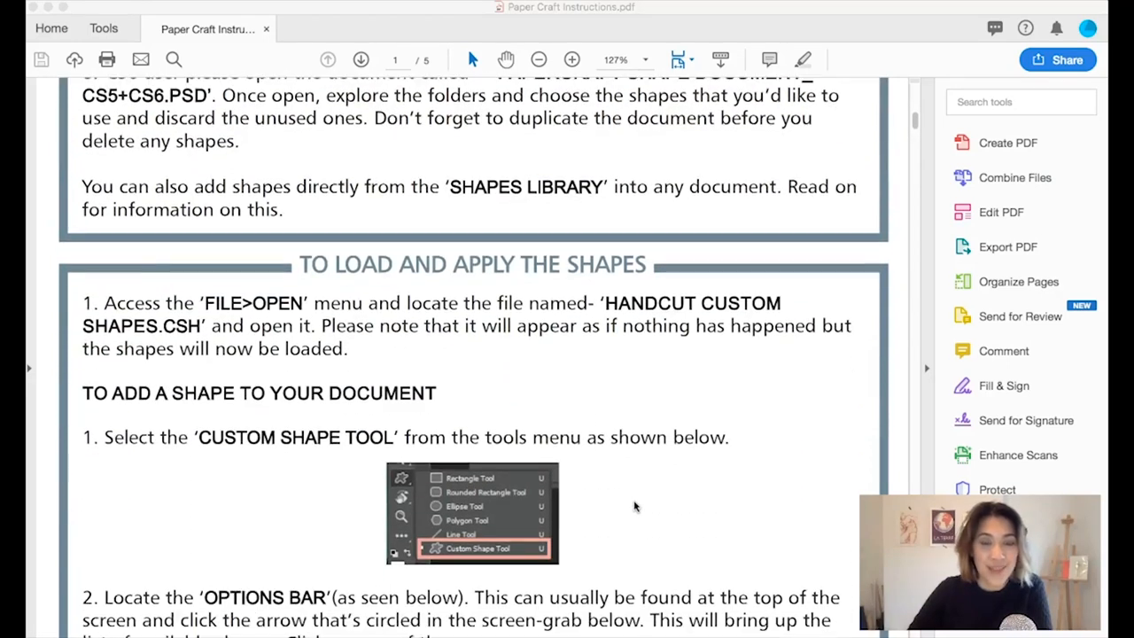
scroll("down", 3)
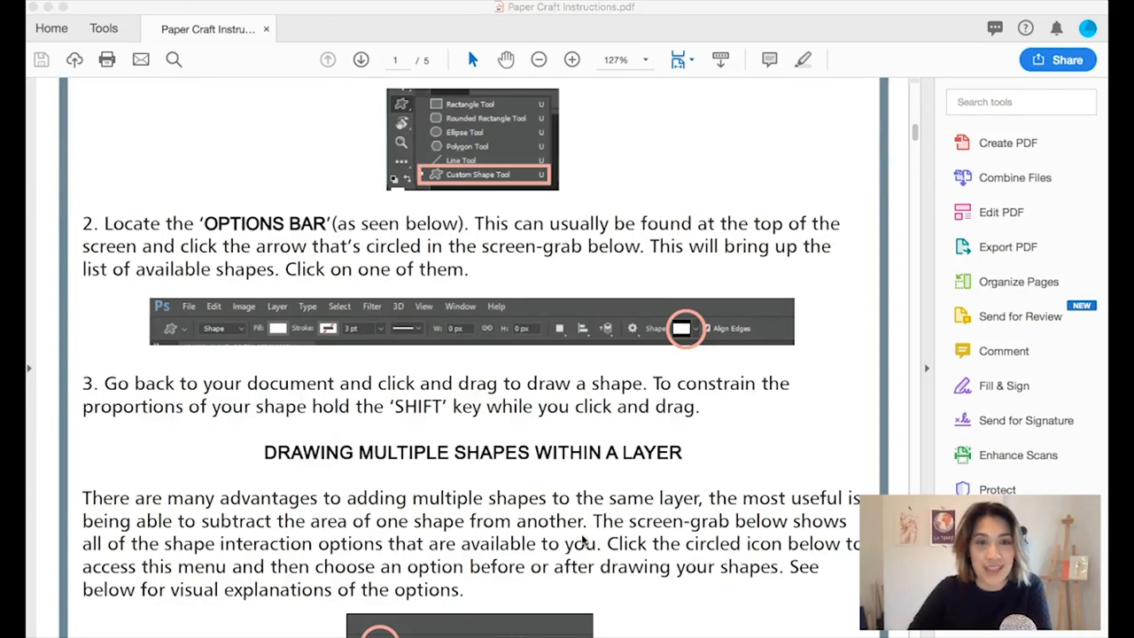
scroll("down", 3)
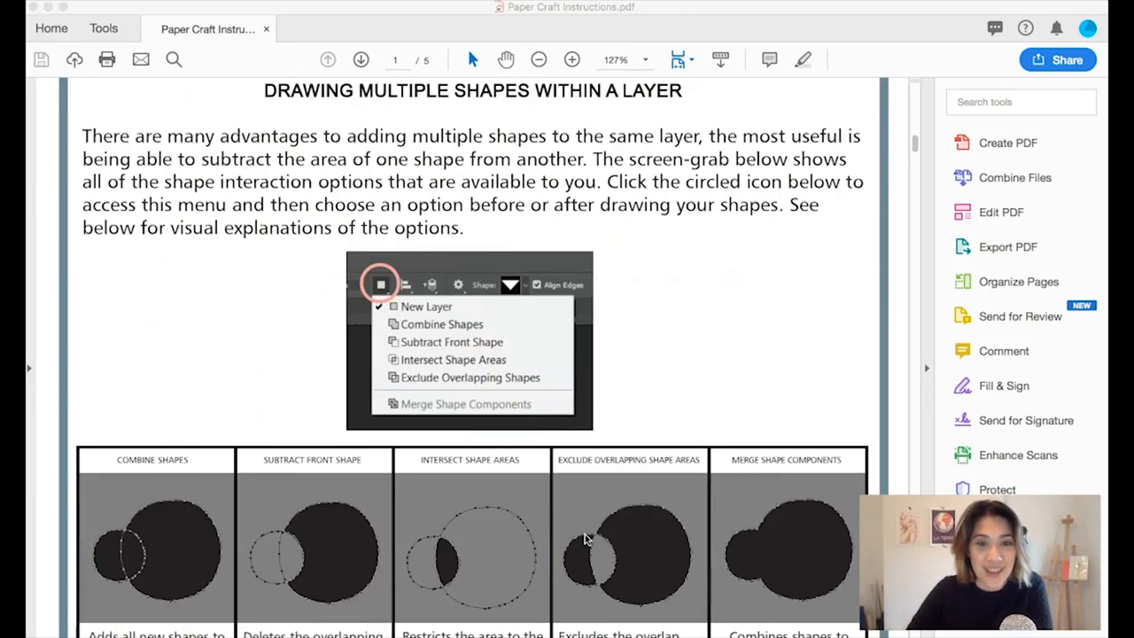
scroll("down", 3)
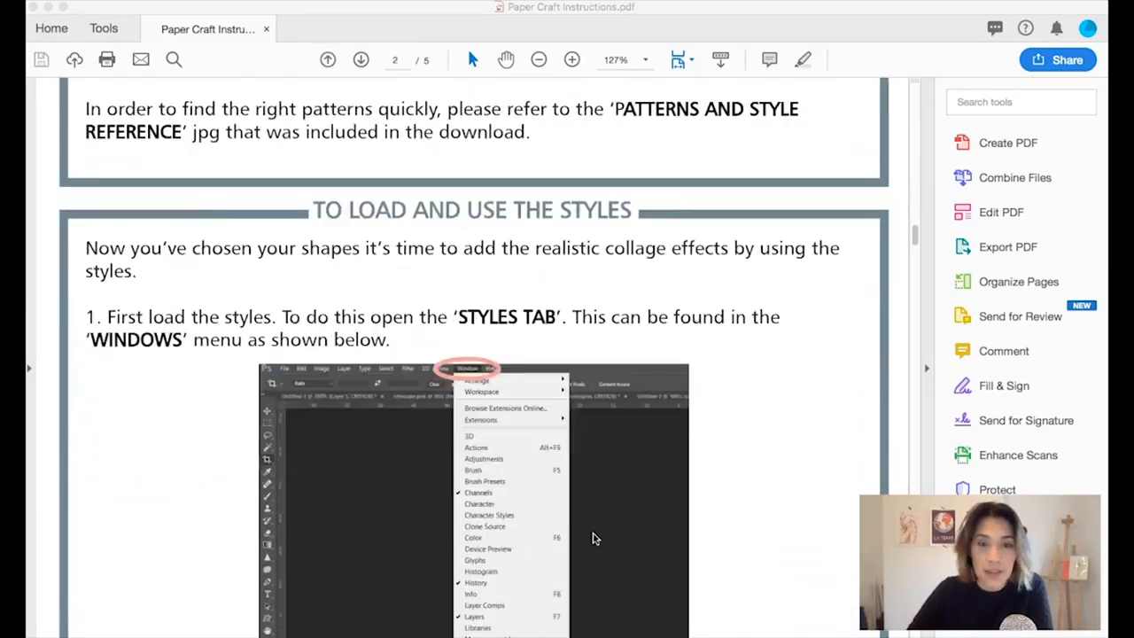
scroll("down", 3)
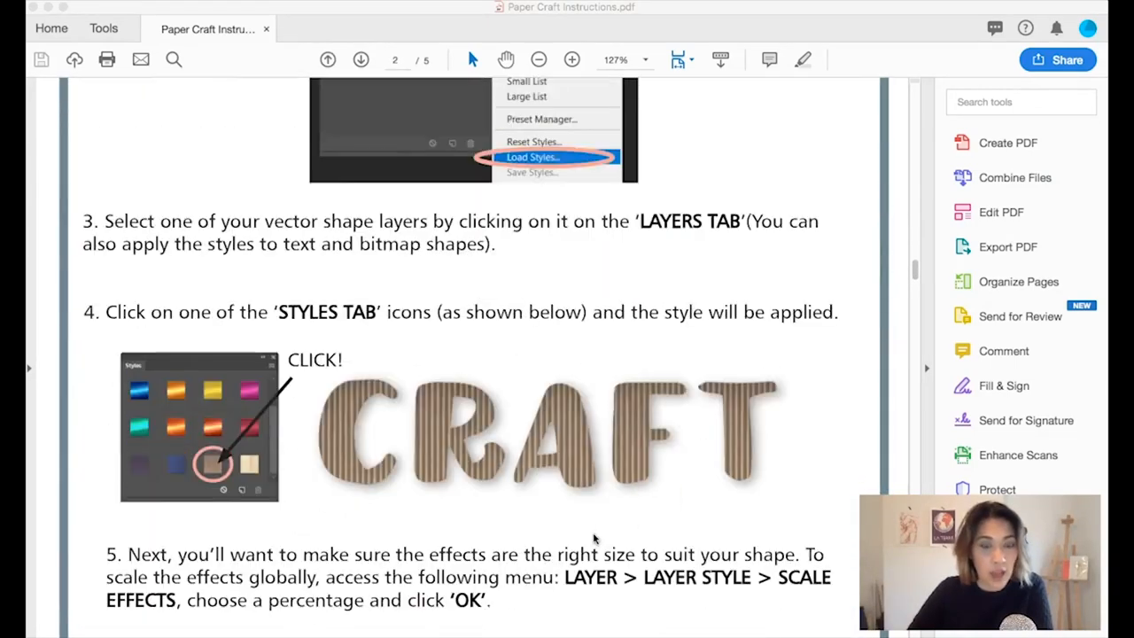
scroll("down", 3)
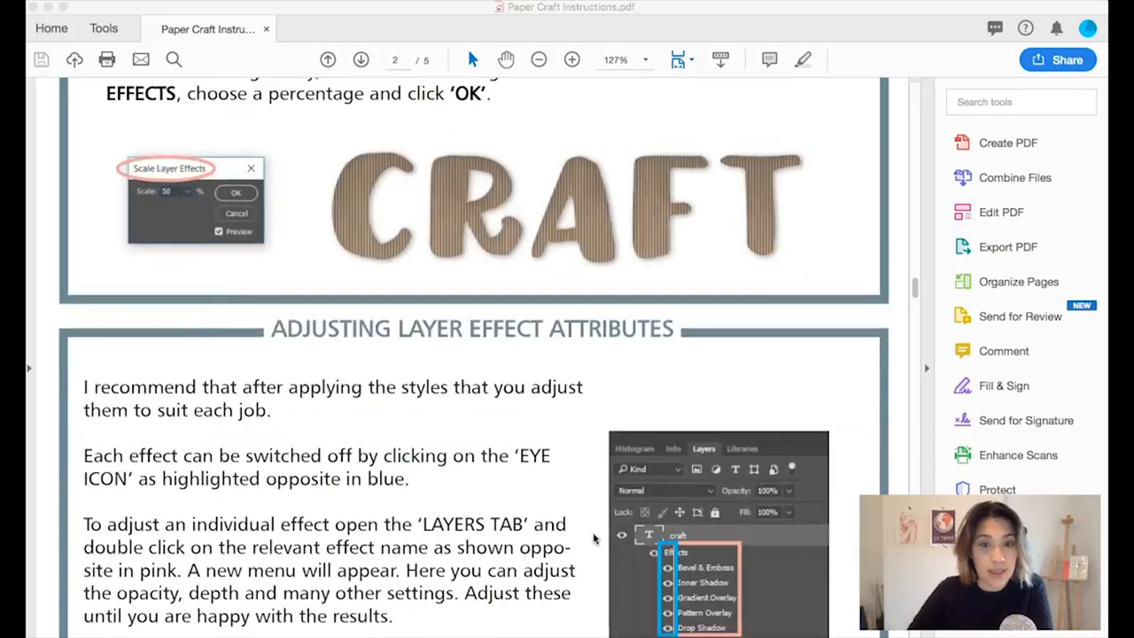
scroll("down", 3)
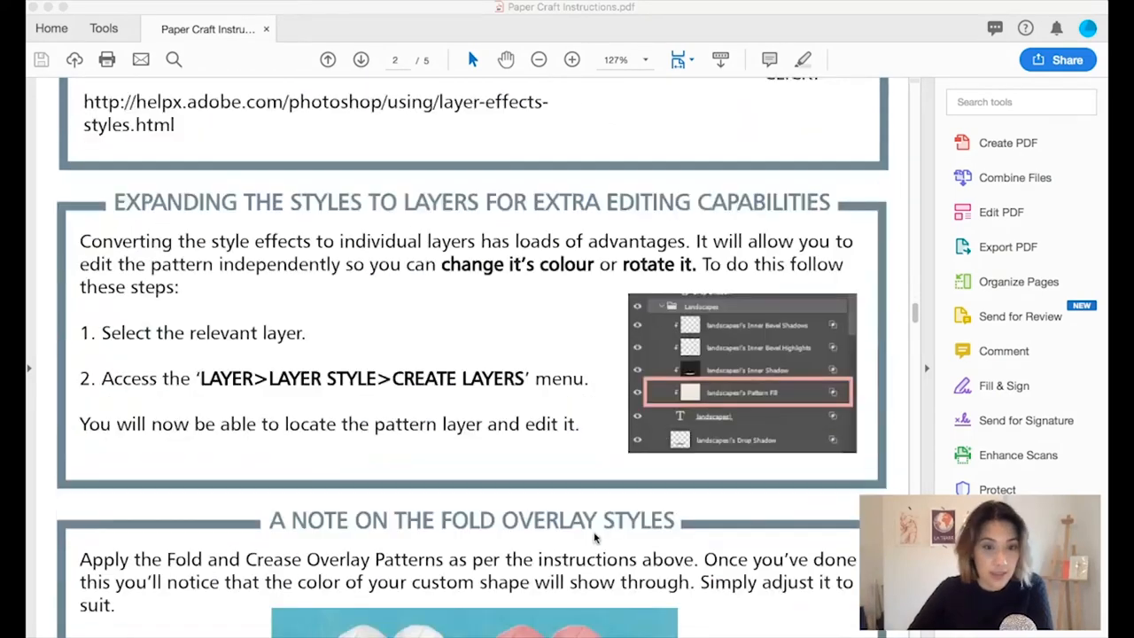
scroll("down", 3)
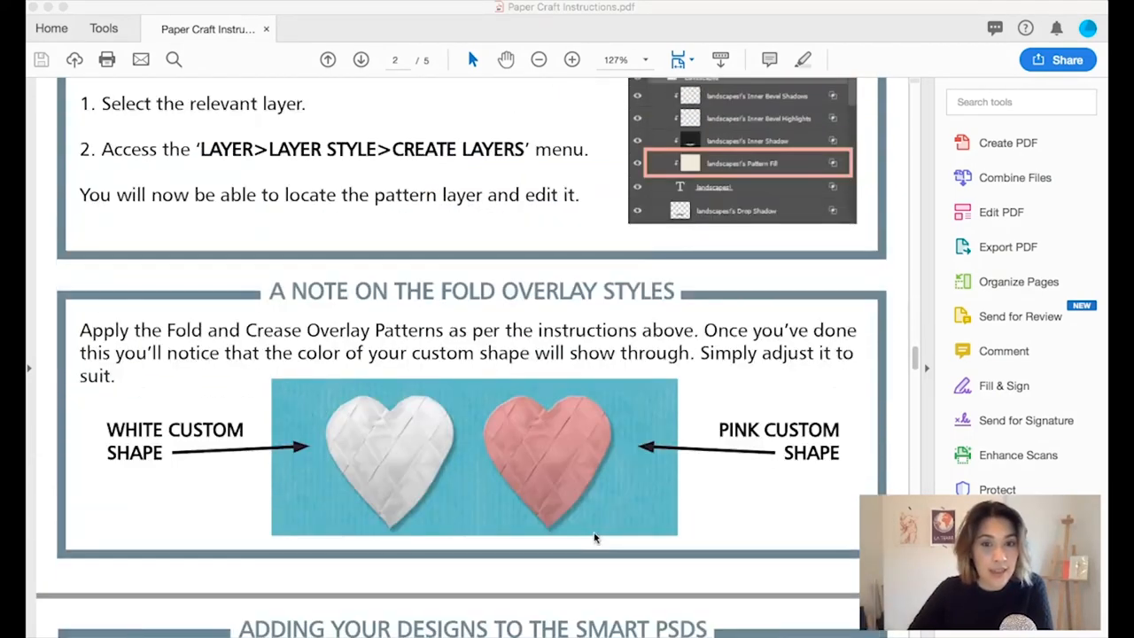
scroll("up", 3)
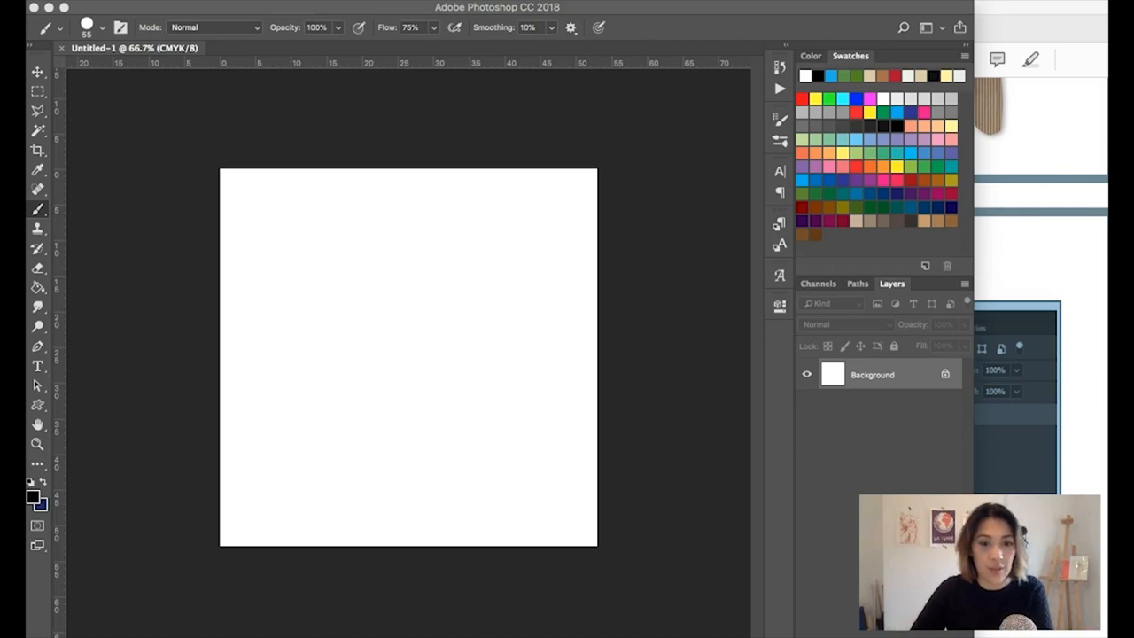
Step: Browse the pack's vector shape folders, viewing the Cityscape images, then return to the canvas
left_click(370, 630)
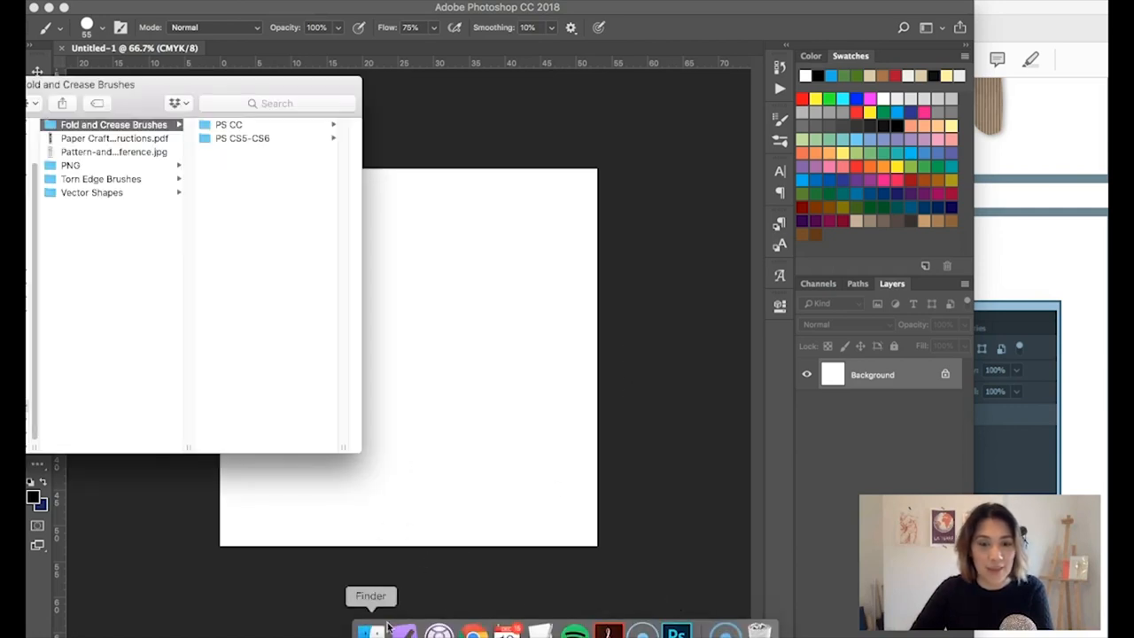
left_click(70, 164)
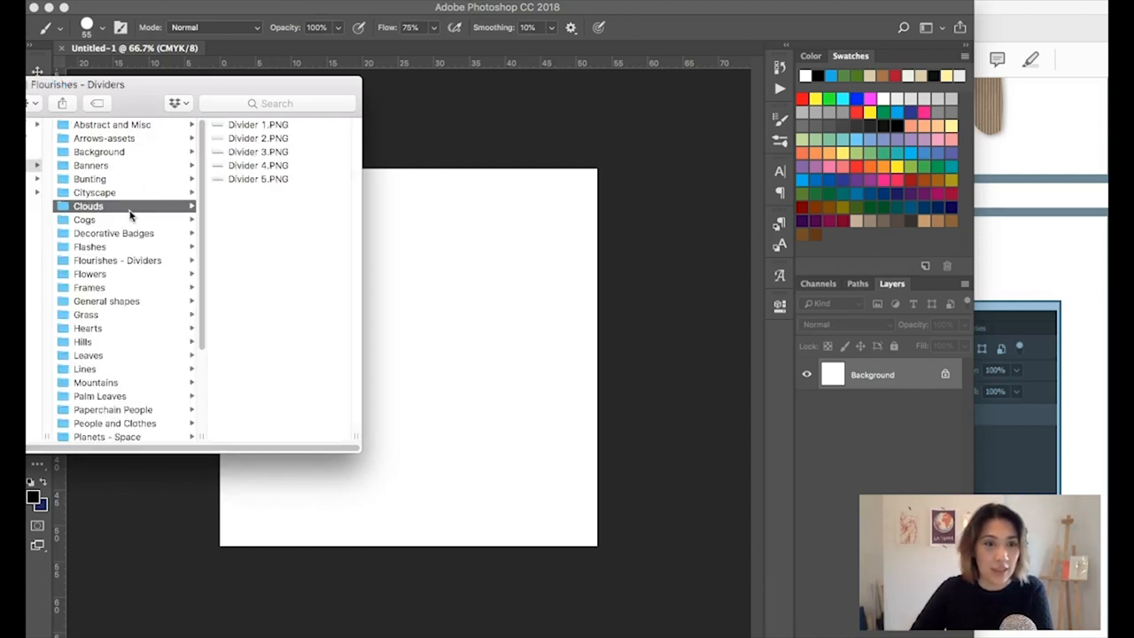
left_click(87, 206)
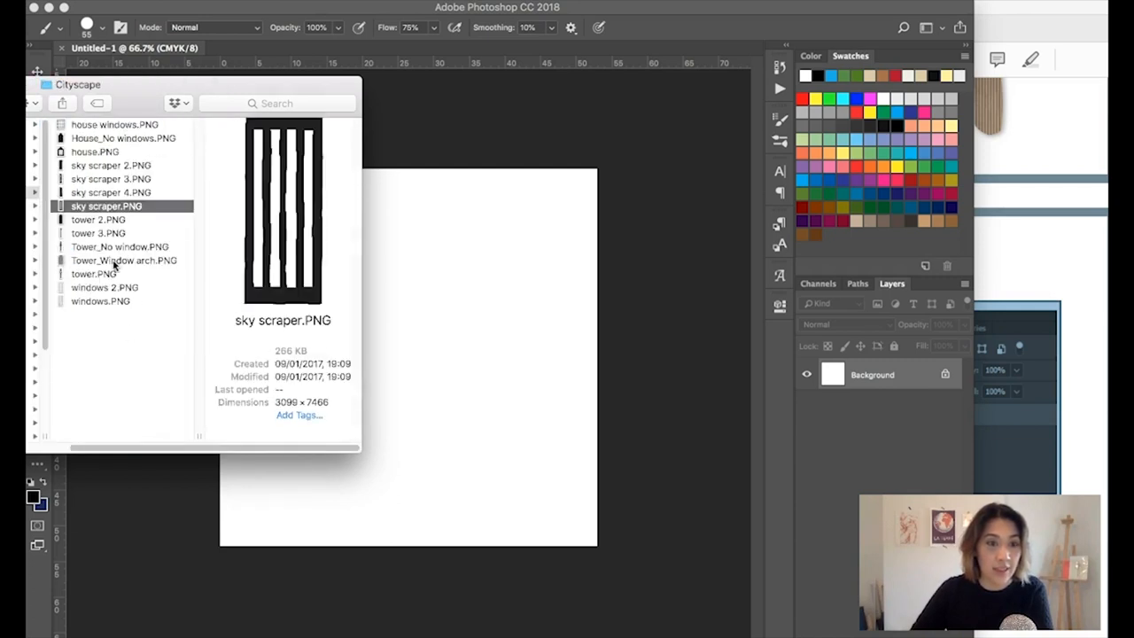
left_click(151, 260)
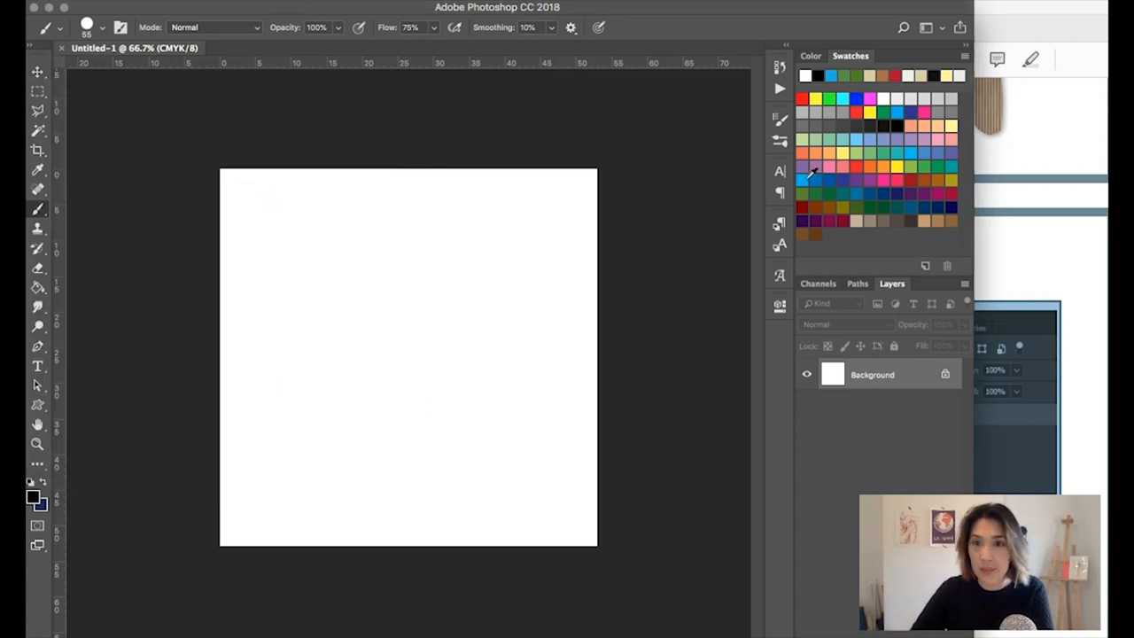
Step: Pick bright blue for the Background layer and show the Styles panel
left_click(408, 355)
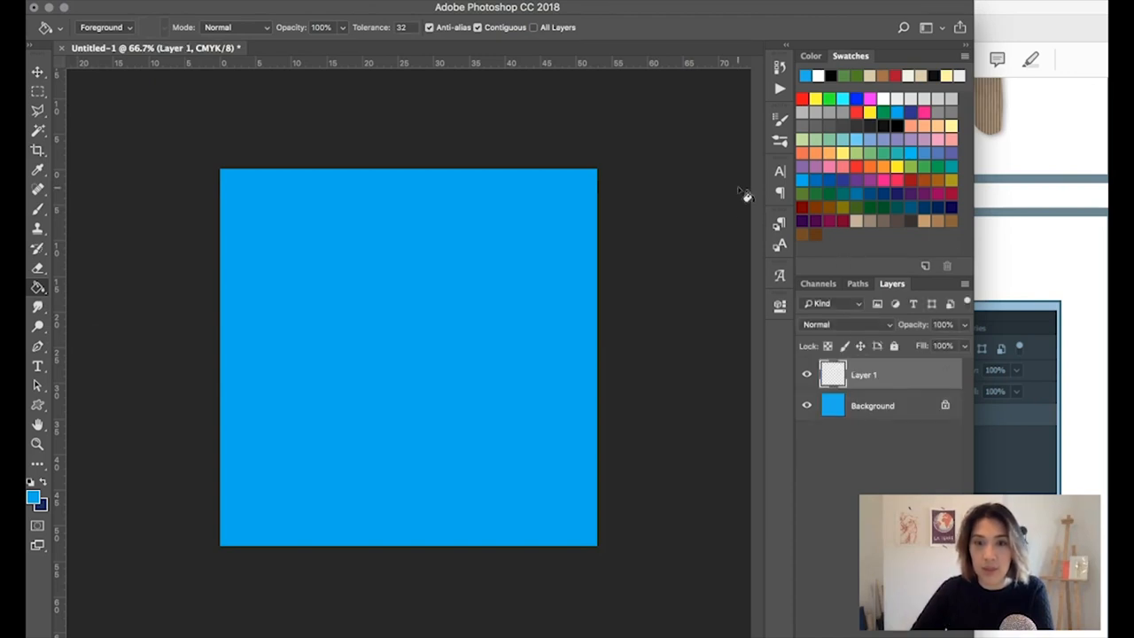
left_click(872, 405)
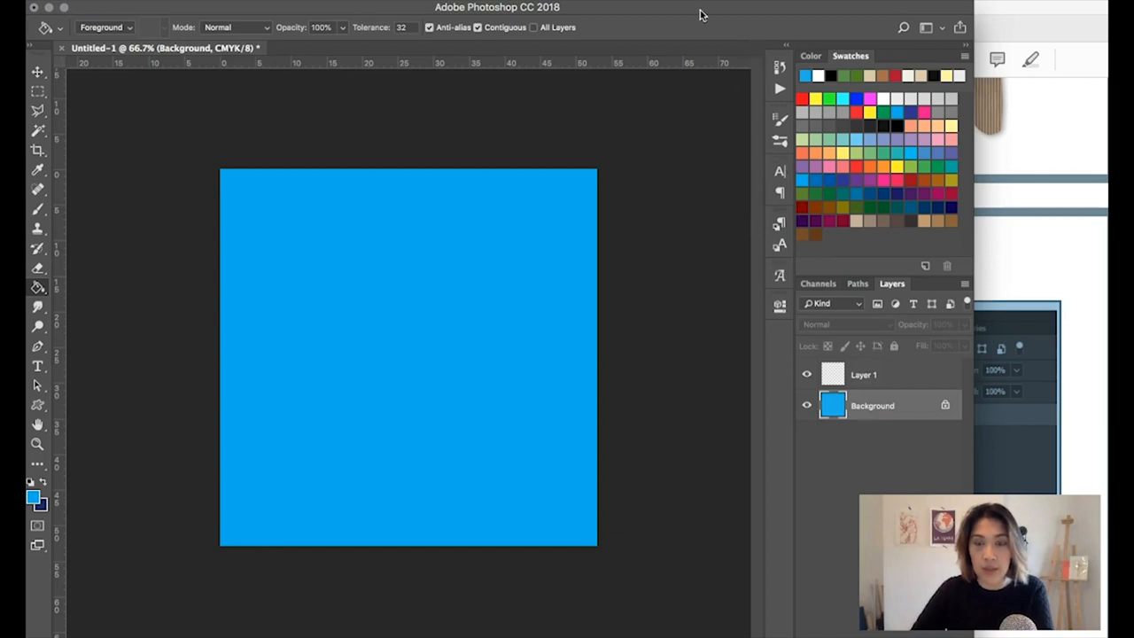
left_click(532, 7)
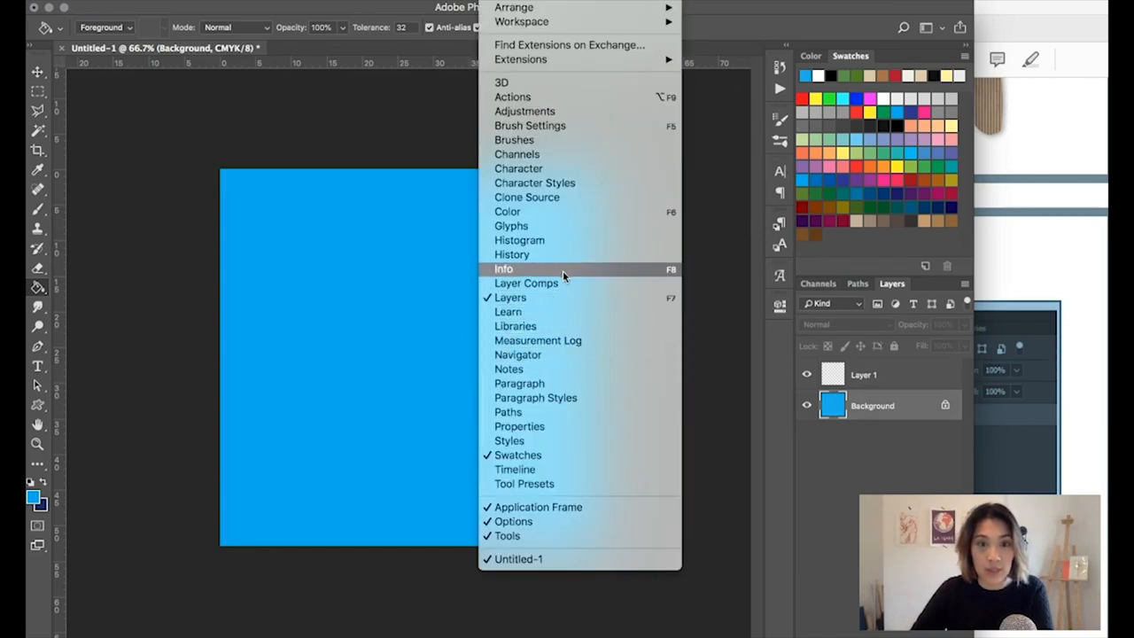
left_click(508, 440)
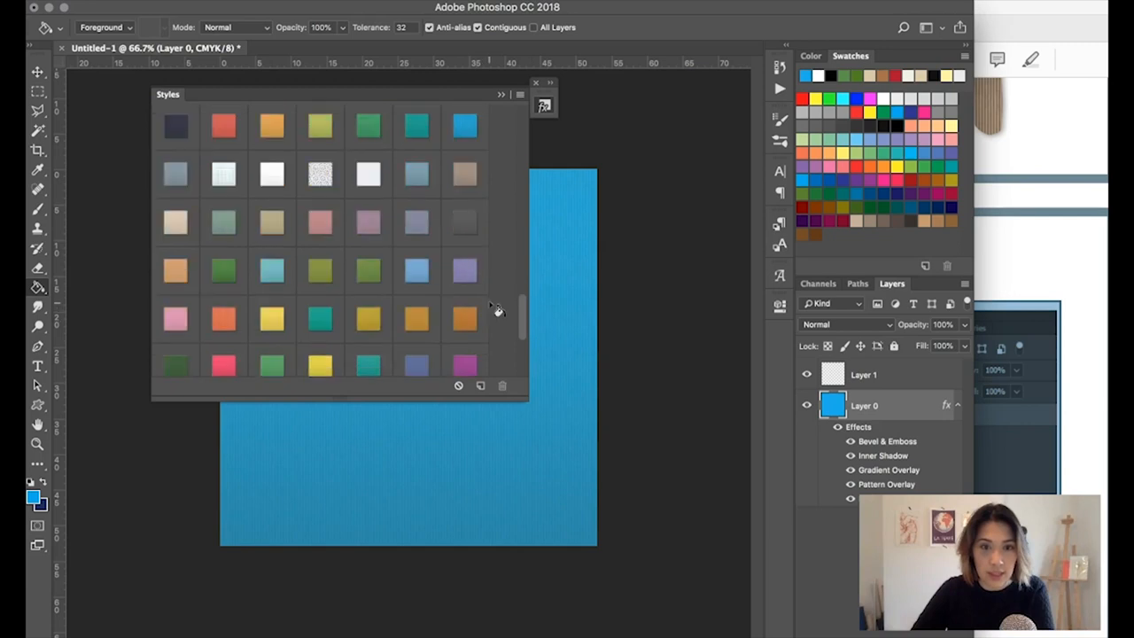
Step: Try the indigo textured paper style, then apply the bright blue striped paper style
scroll("down", 3)
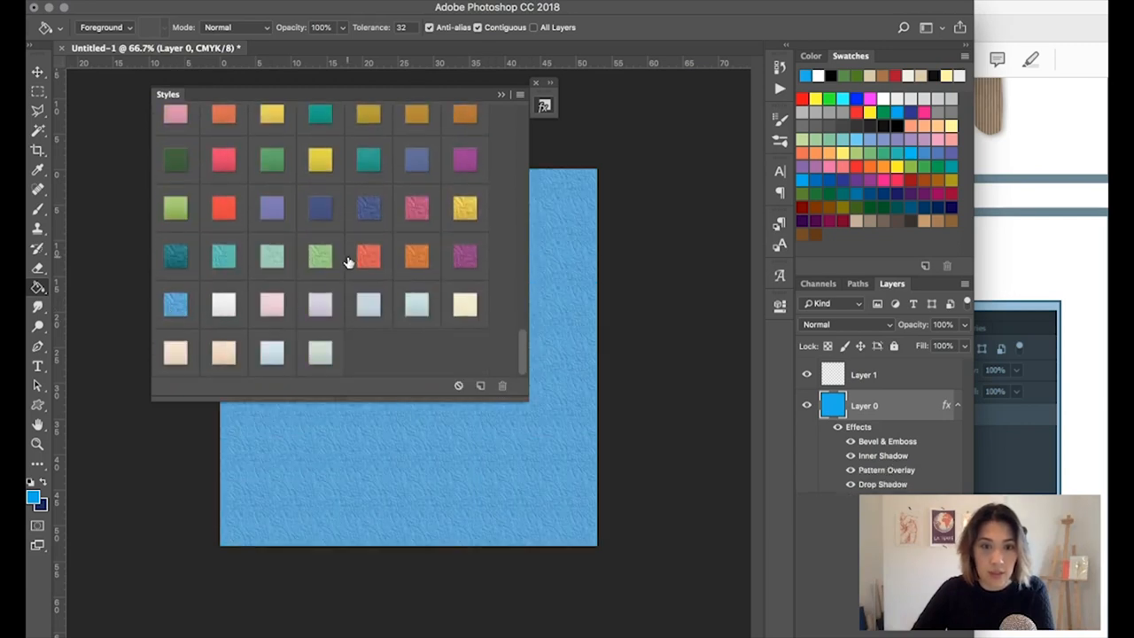
left_click(368, 208)
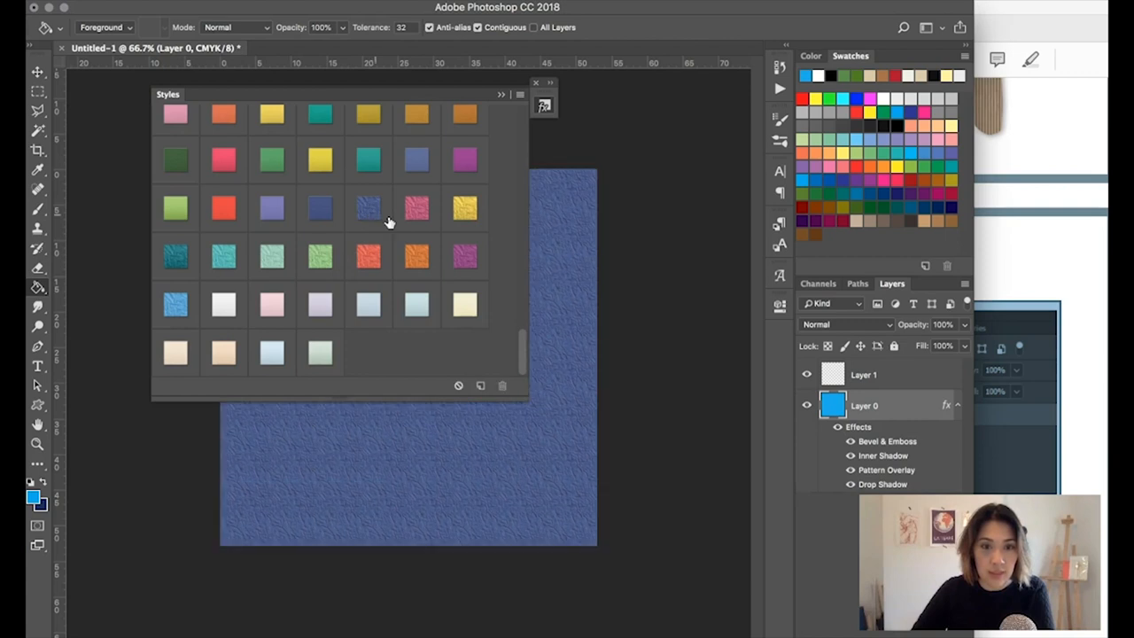
scroll("up", 3)
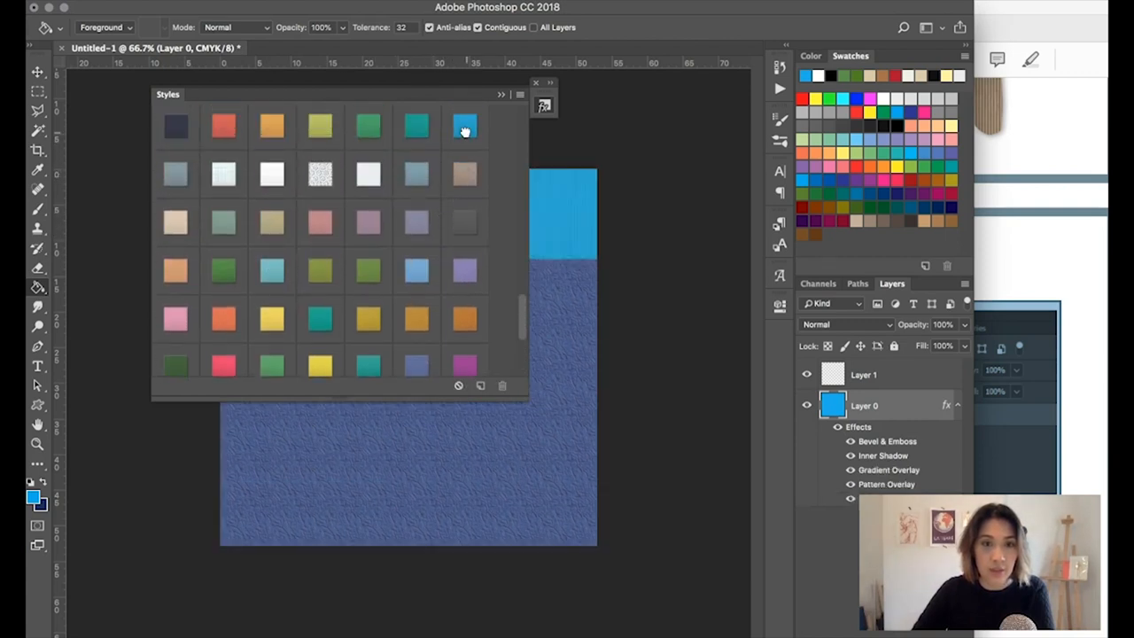
left_click(464, 126)
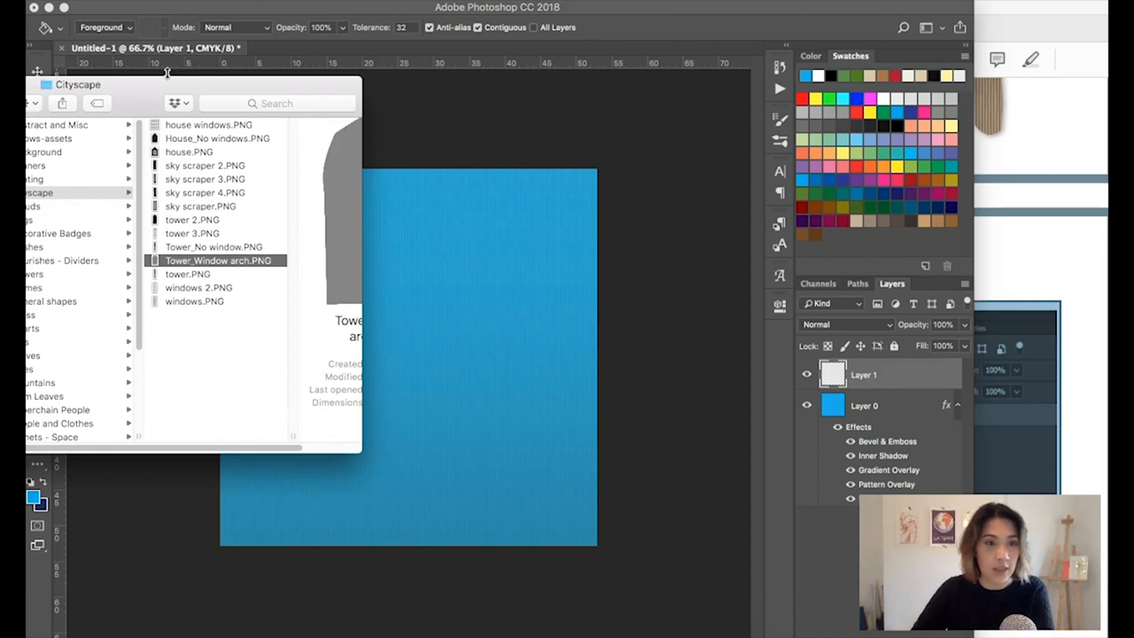
Step: Open the Hearts folder, preview Heart 2 and Heart 3, and select Heart 2.PNG
left_click(175, 304)
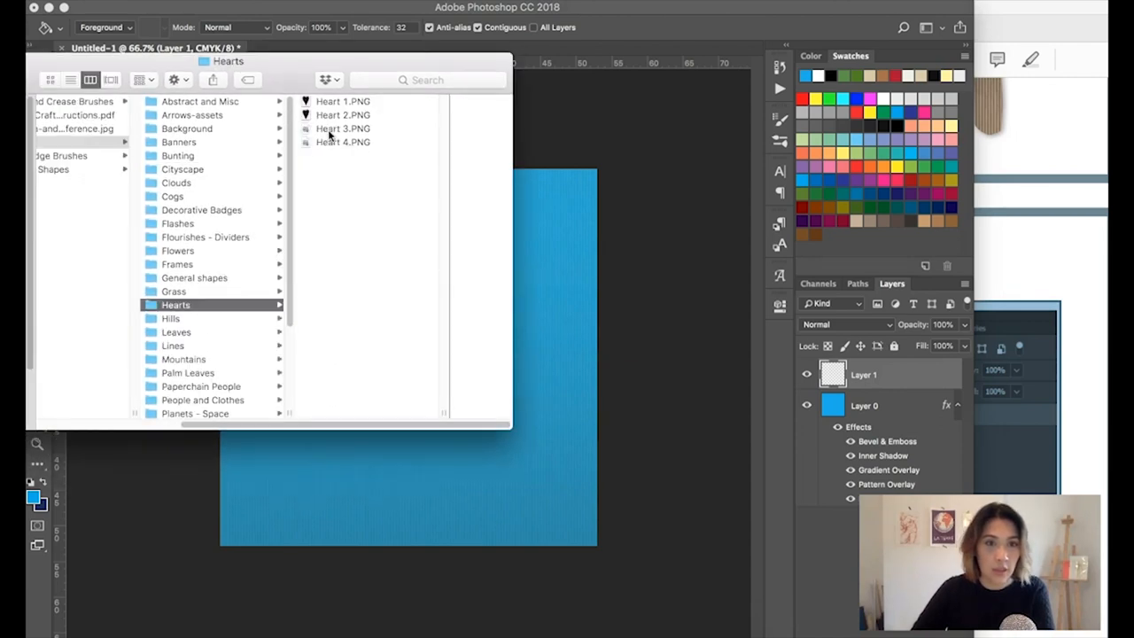
left_click(248, 115)
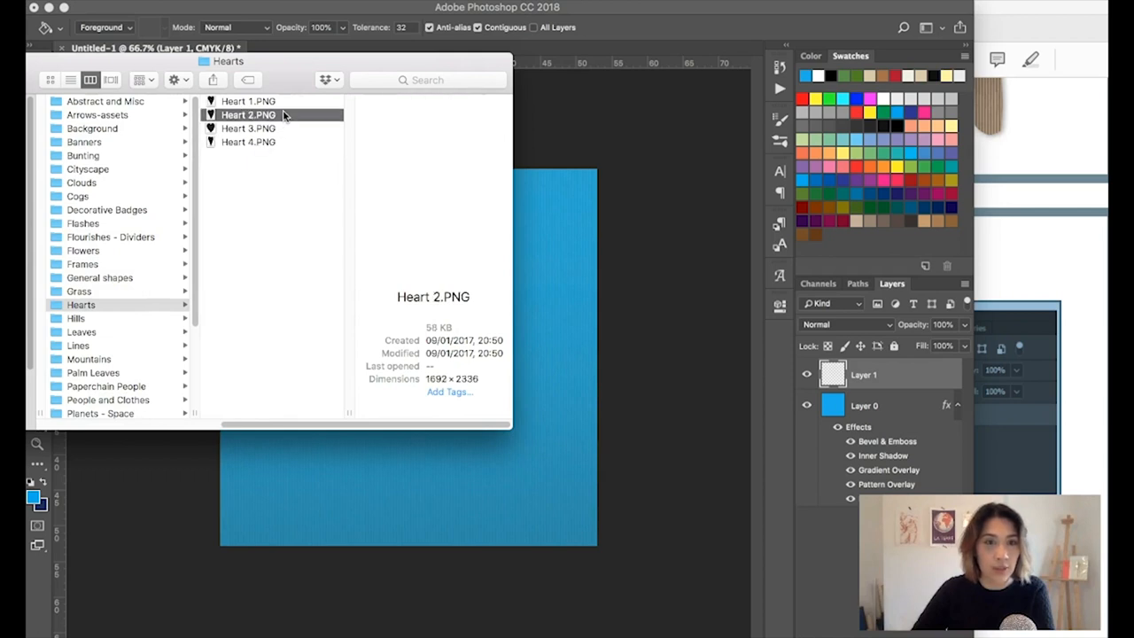
left_click(248, 127)
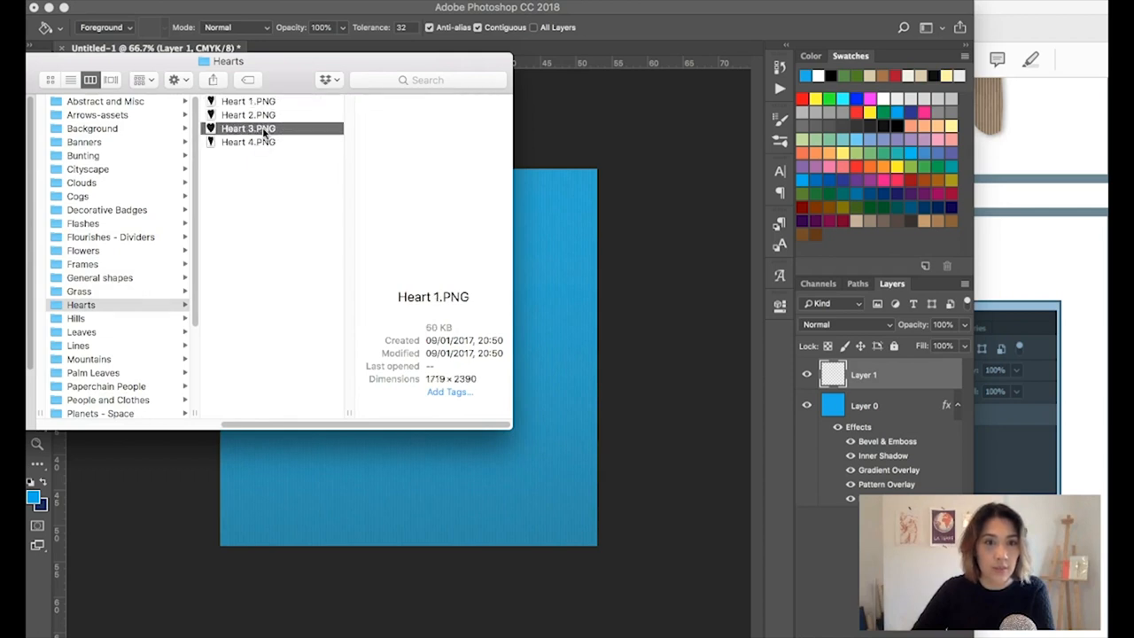
left_click(248, 128)
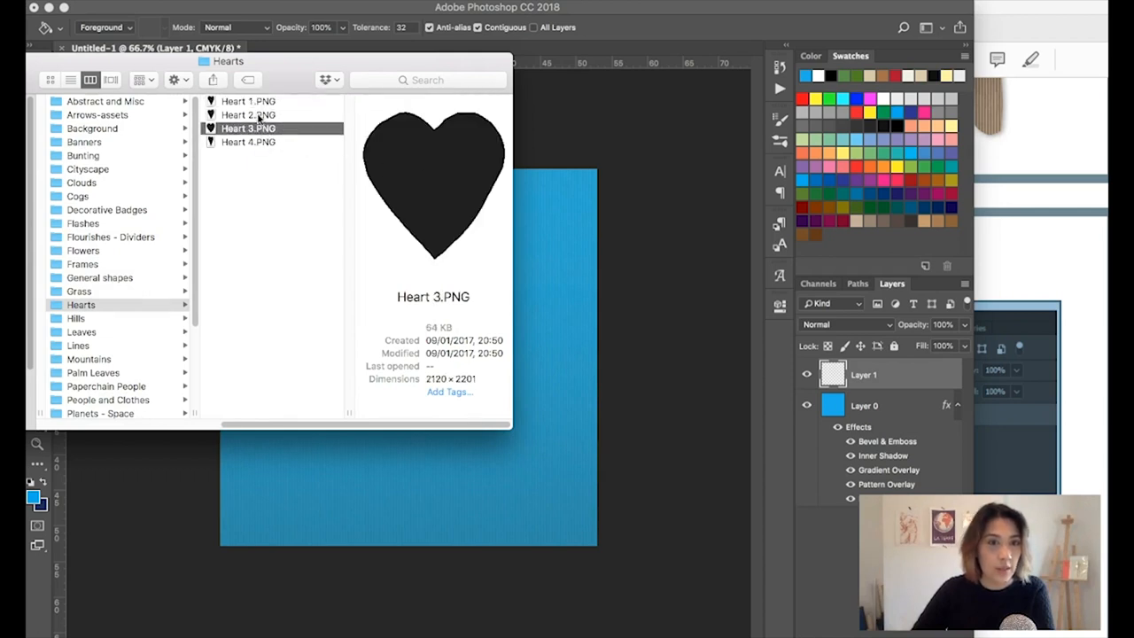
left_click(248, 114)
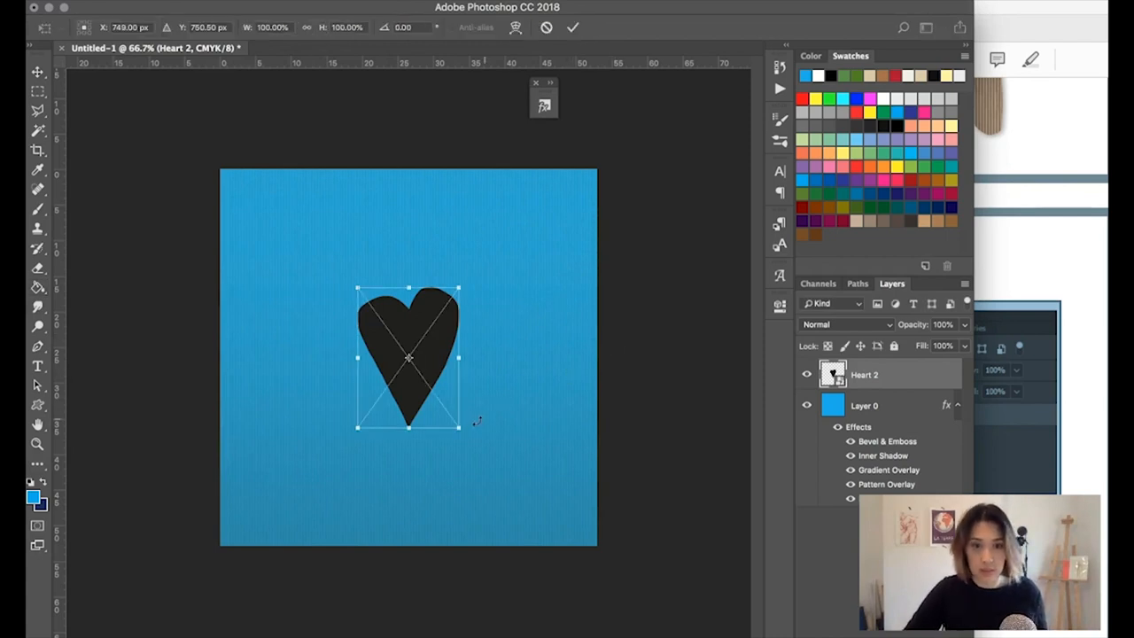
Step: Scale the placed heart to about 144% and move it up toward the centre
left_click_drag(460, 428, 503, 489)
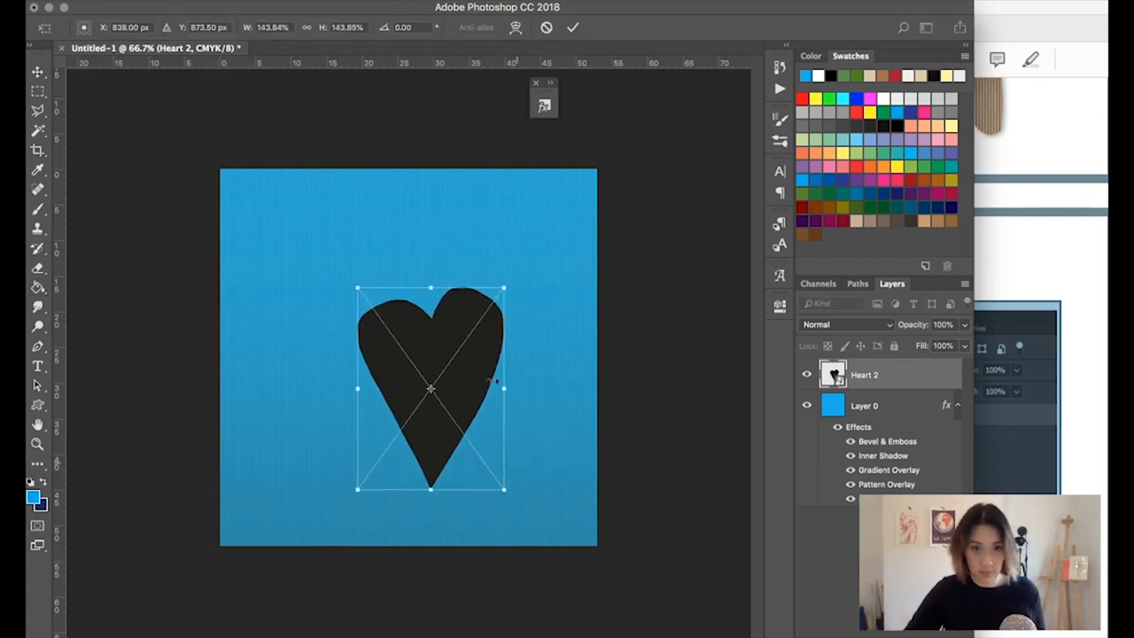
left_click_drag(430, 387, 408, 328)
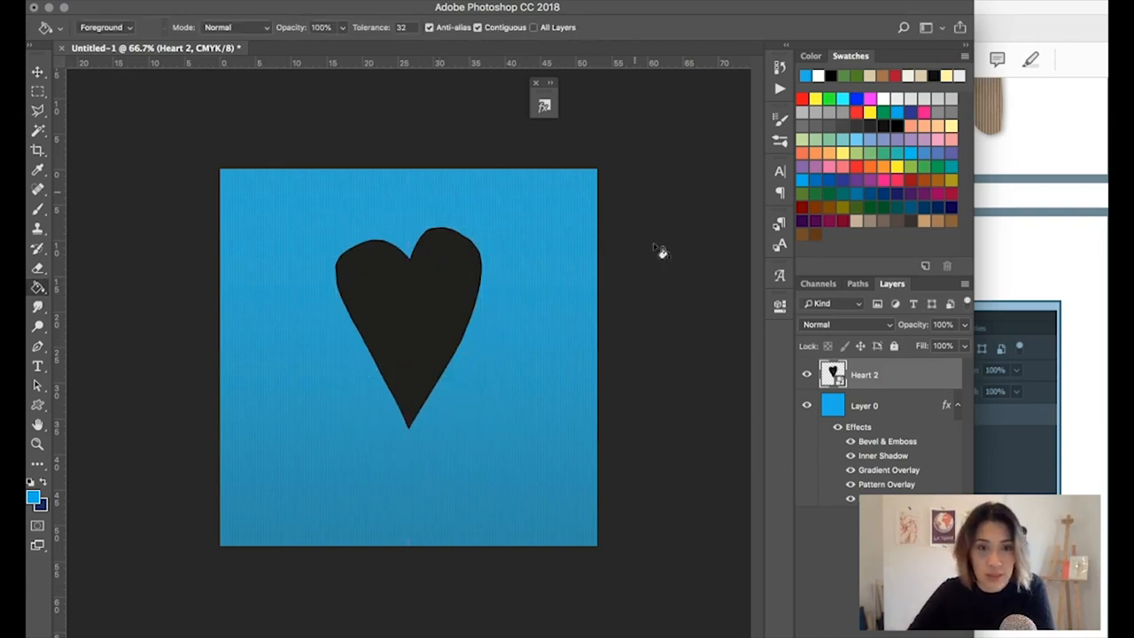
mouse_move(820, 301)
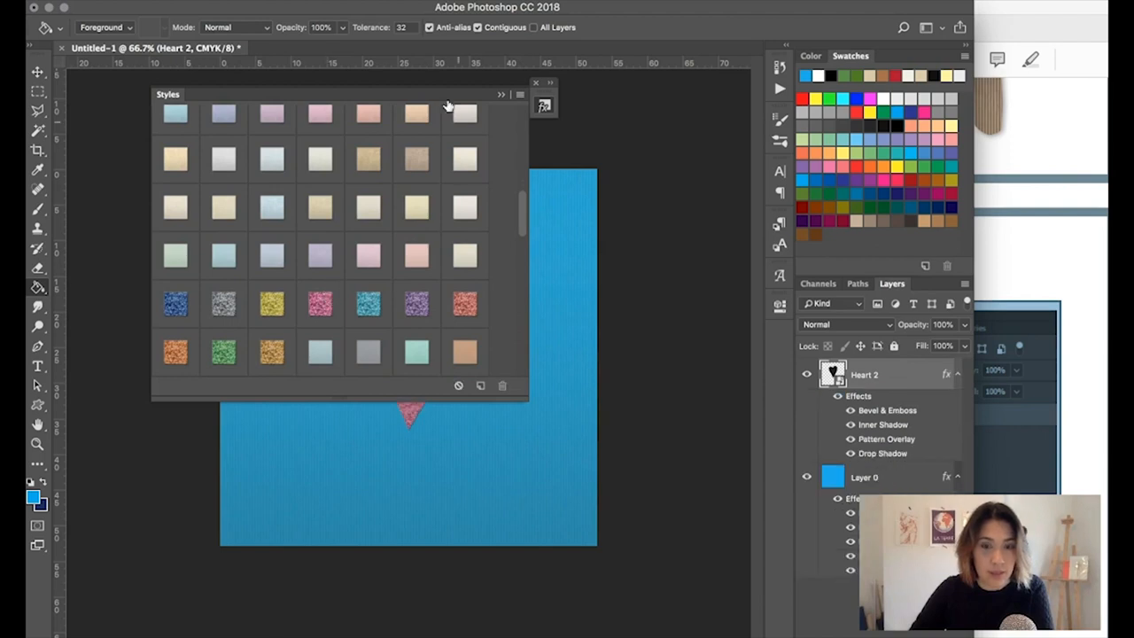
Step: Close the Styles panel once the pink sparkly style is on the heart
left_click(535, 83)
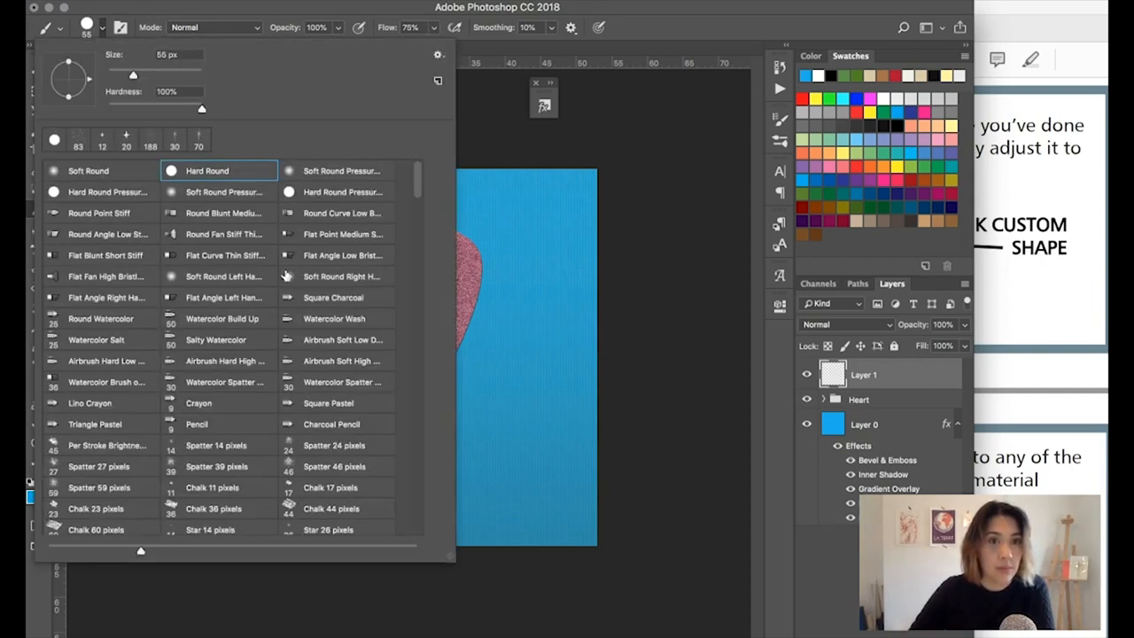
Step: Stamp a white Inner Fold 2 crease onto the new layer
scroll("down", 3)
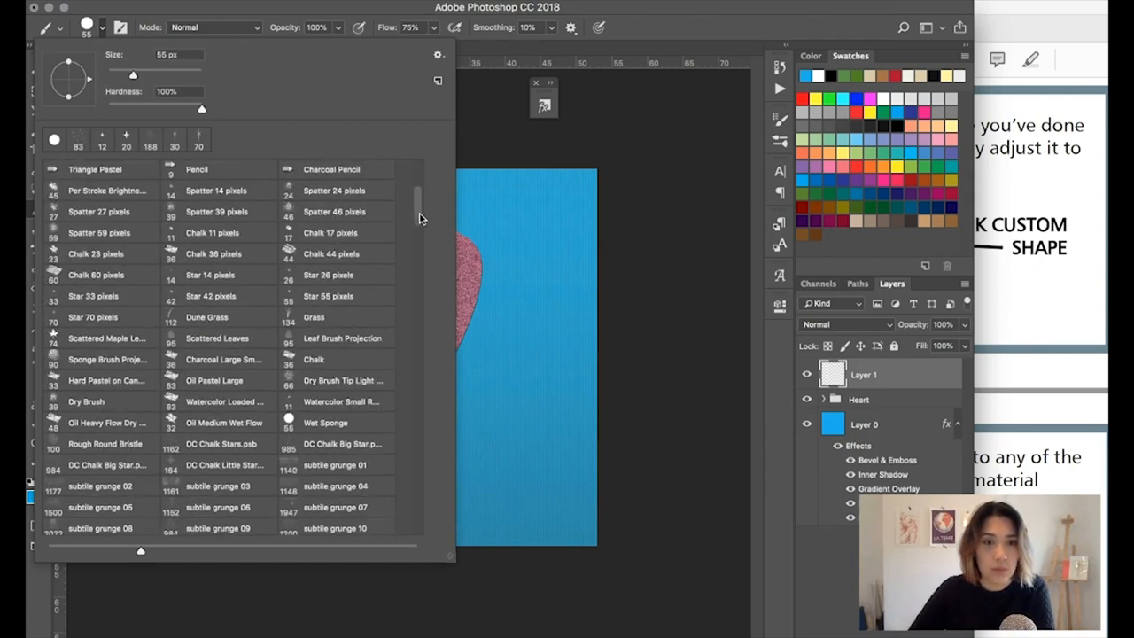
scroll("down", 3)
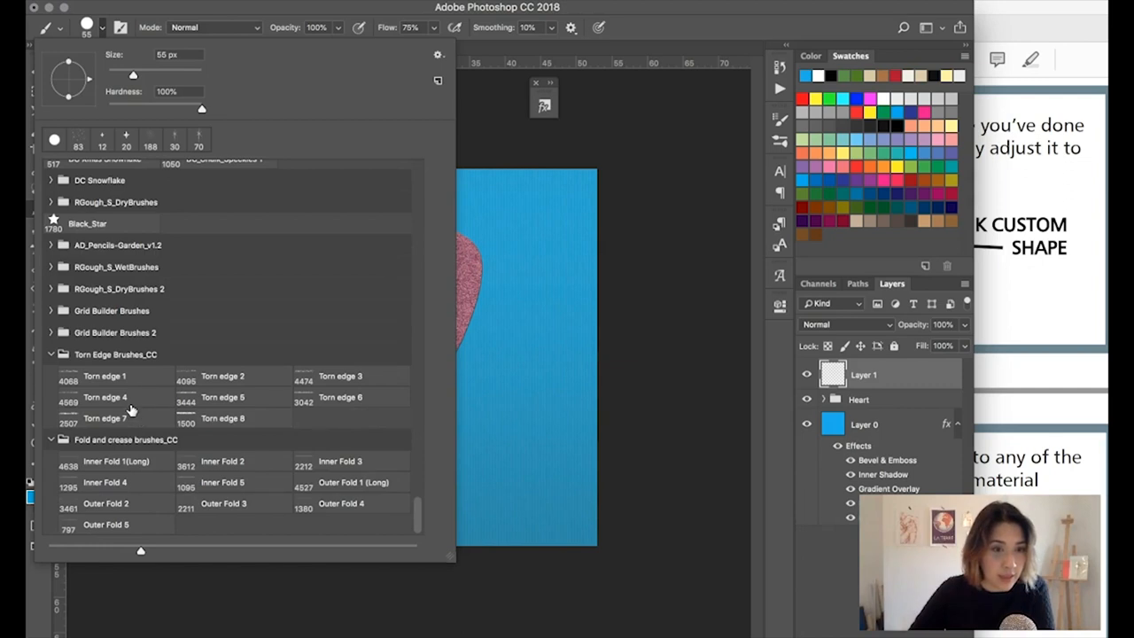
mouse_move(122, 467)
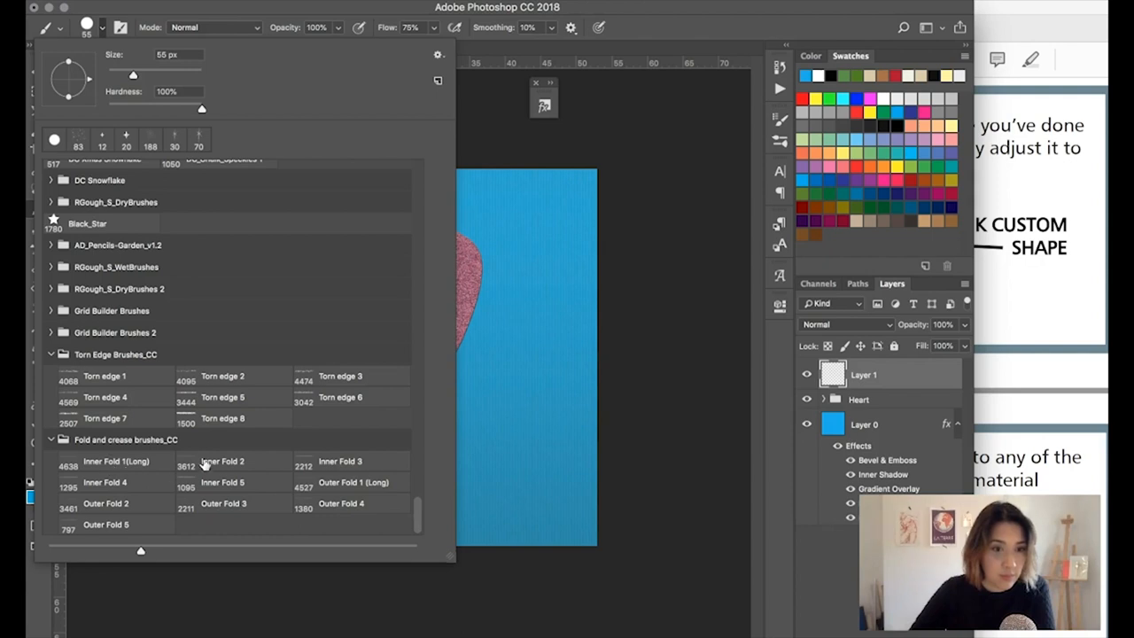
left_click(243, 460)
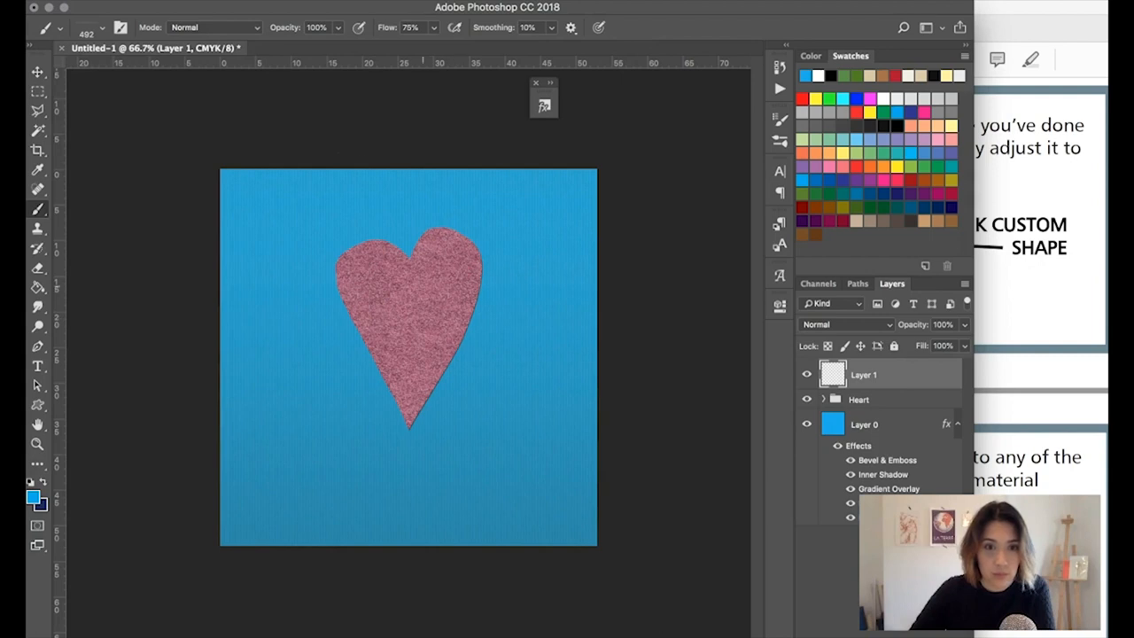
left_click(100, 27)
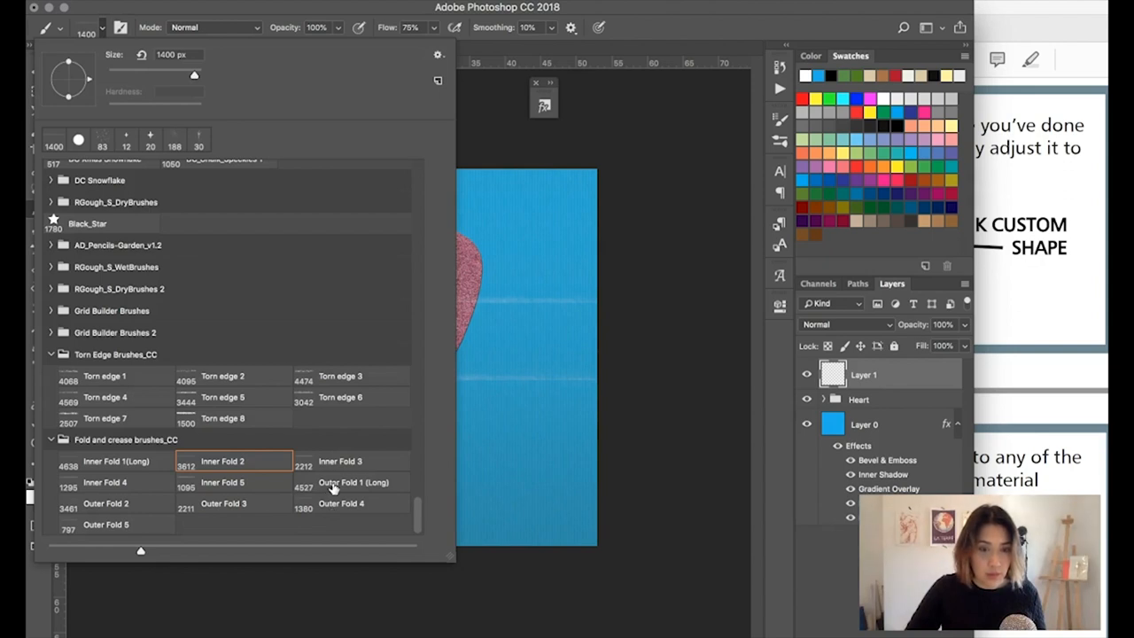
Step: Resize the Outer Fold 1 (Long) brush and stamp longer crease lines
left_click(353, 482)
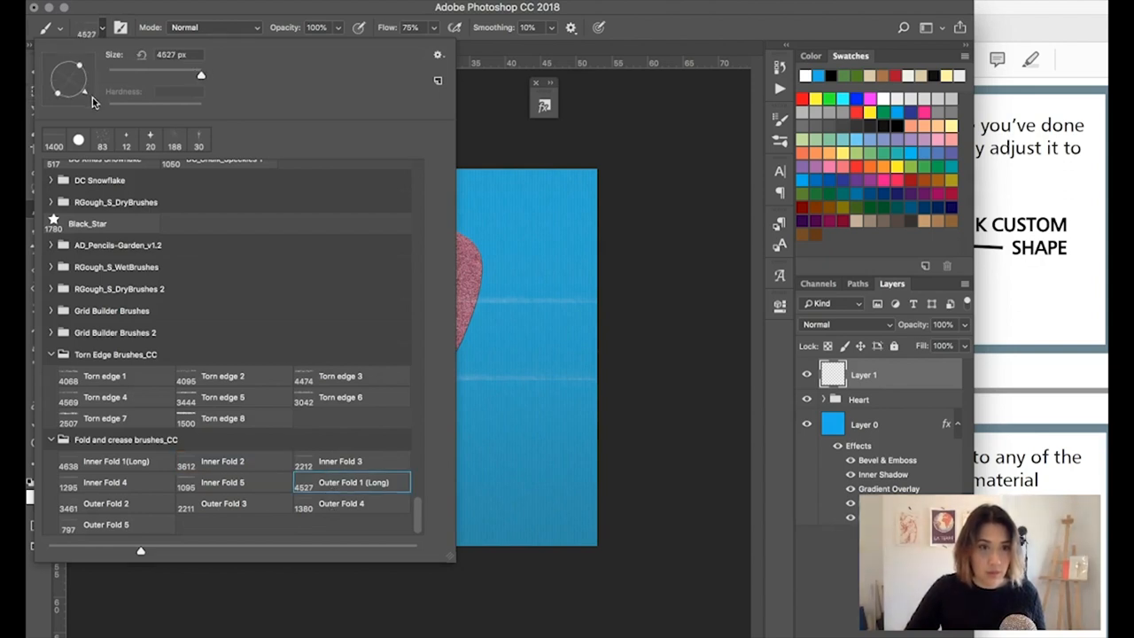
triple_click(168, 54)
type("2120")
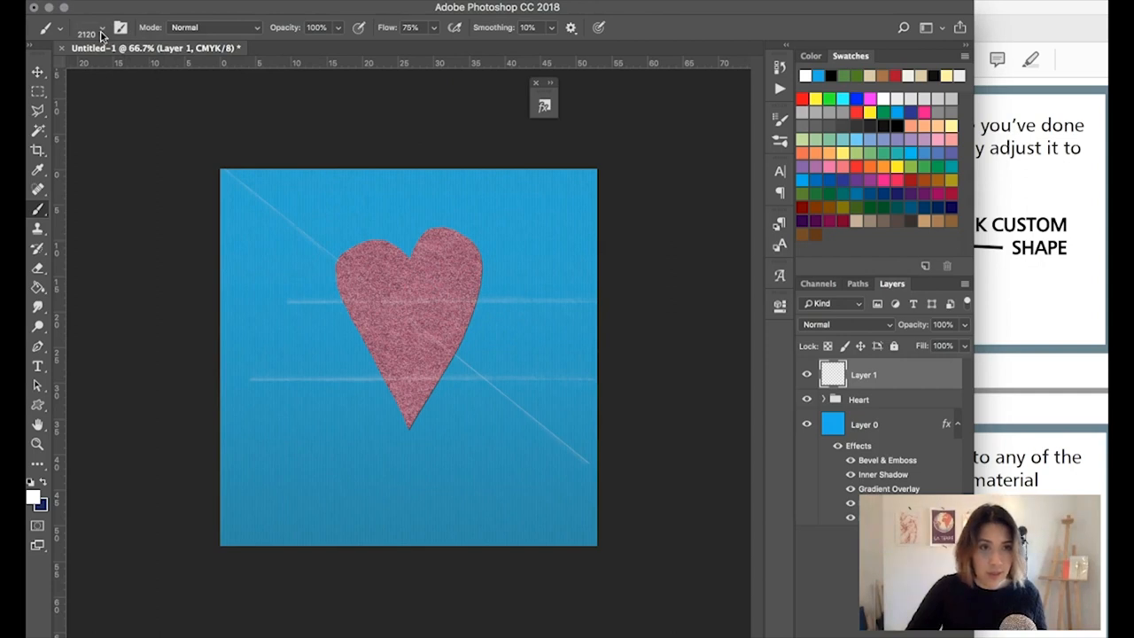
left_click(100, 28)
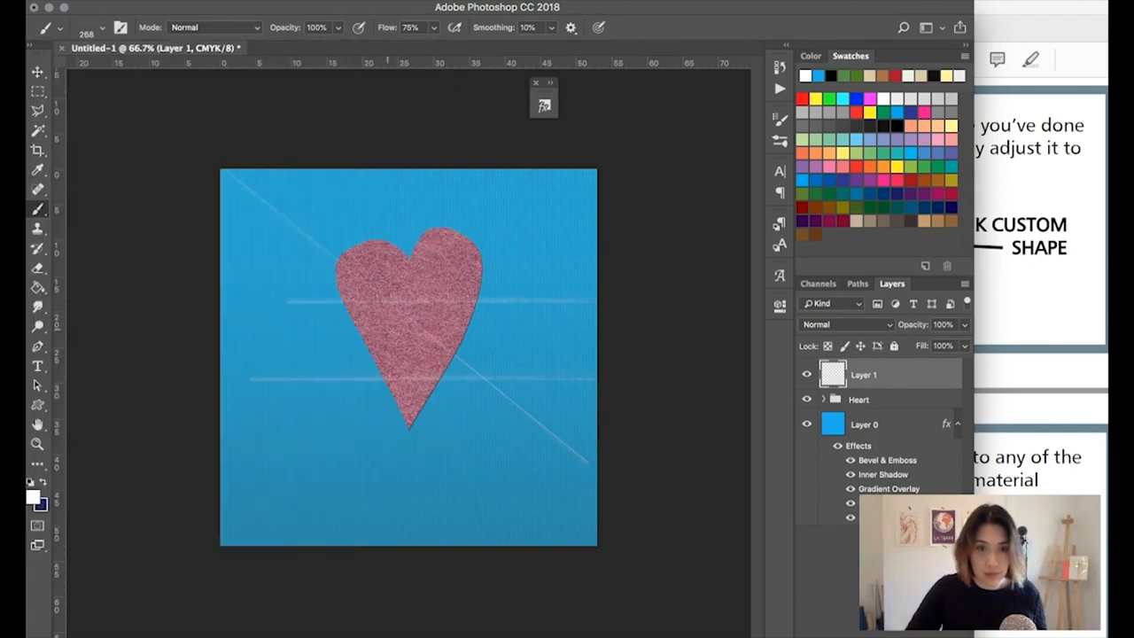
left_click(103, 27)
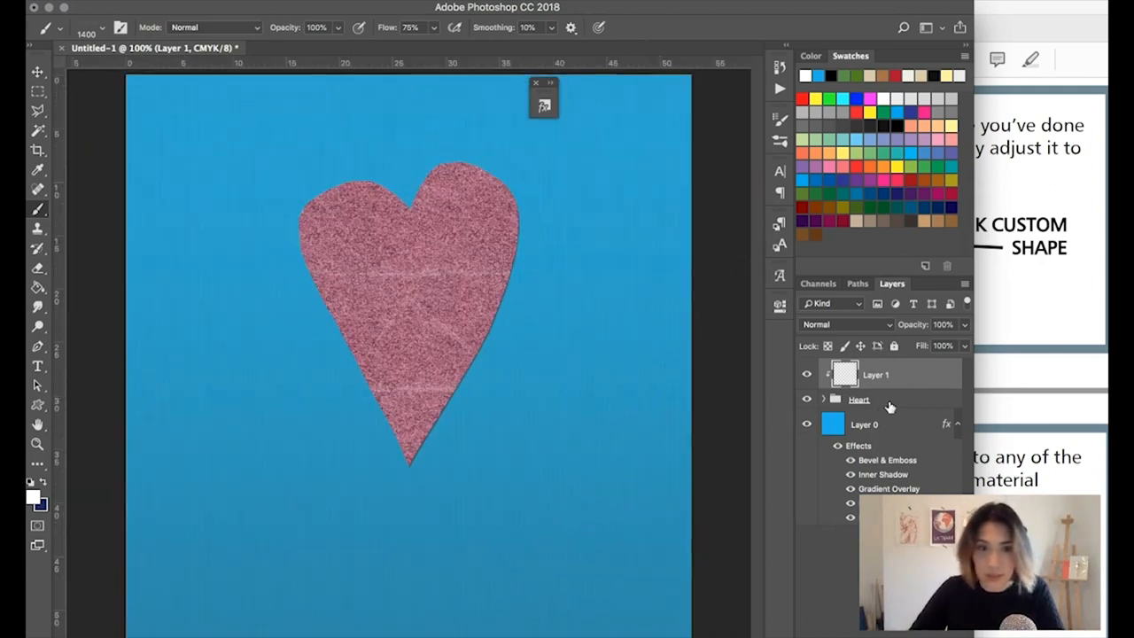
Step: Open the Hills folder, preview Hills 3 and Hills 1, and select Hills 4.PNG
left_click_drag(700, 257, 451, 612)
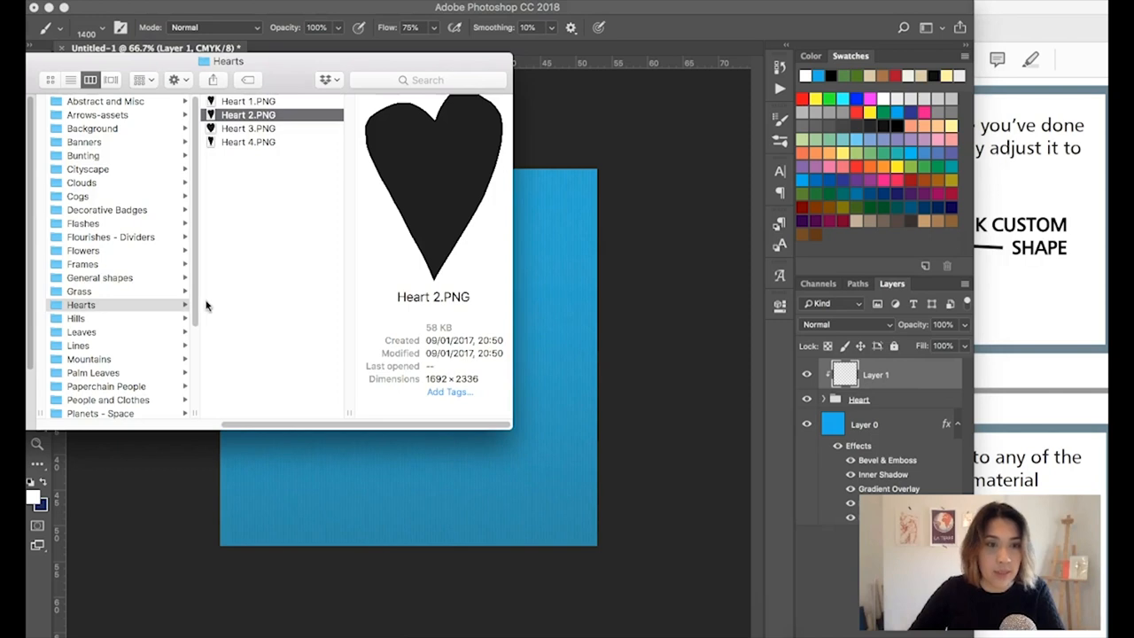
left_click(75, 318)
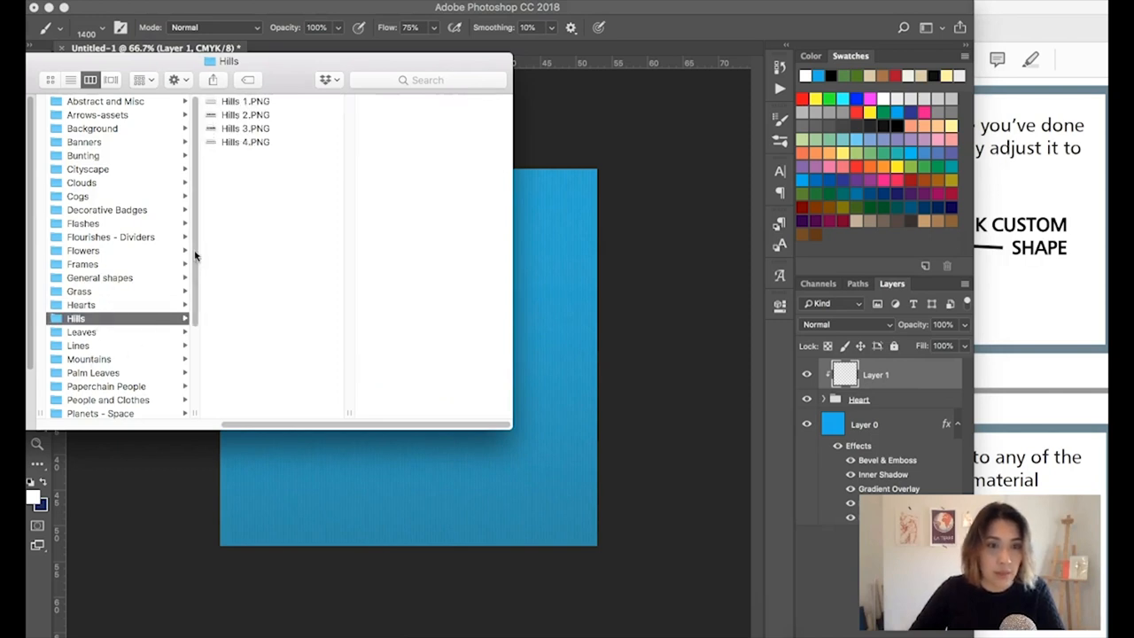
left_click(246, 128)
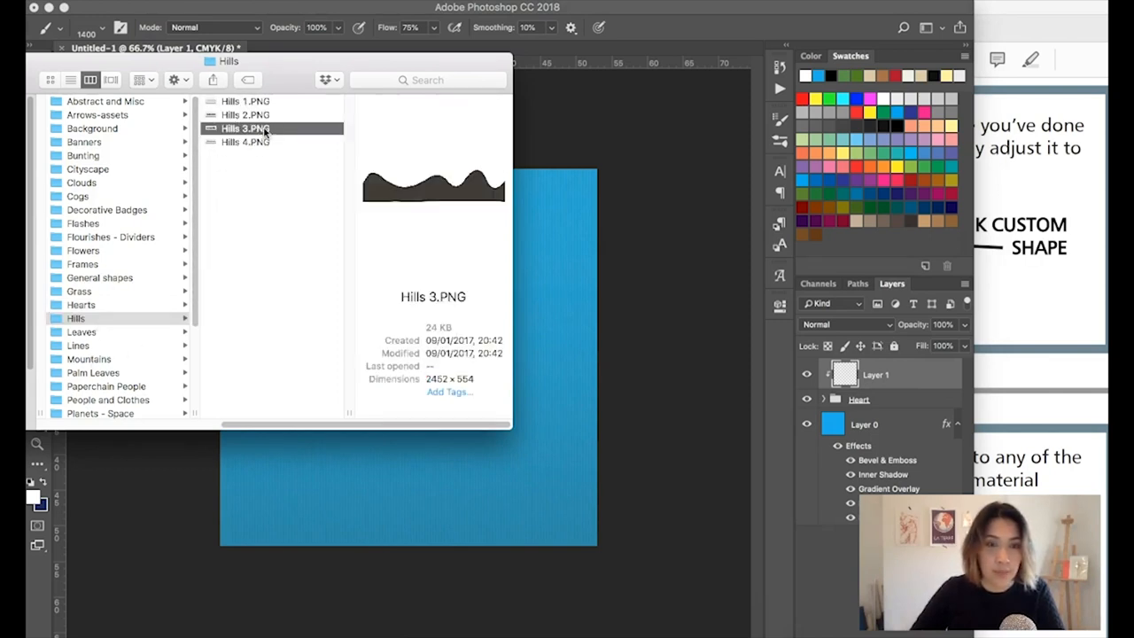
left_click(245, 100)
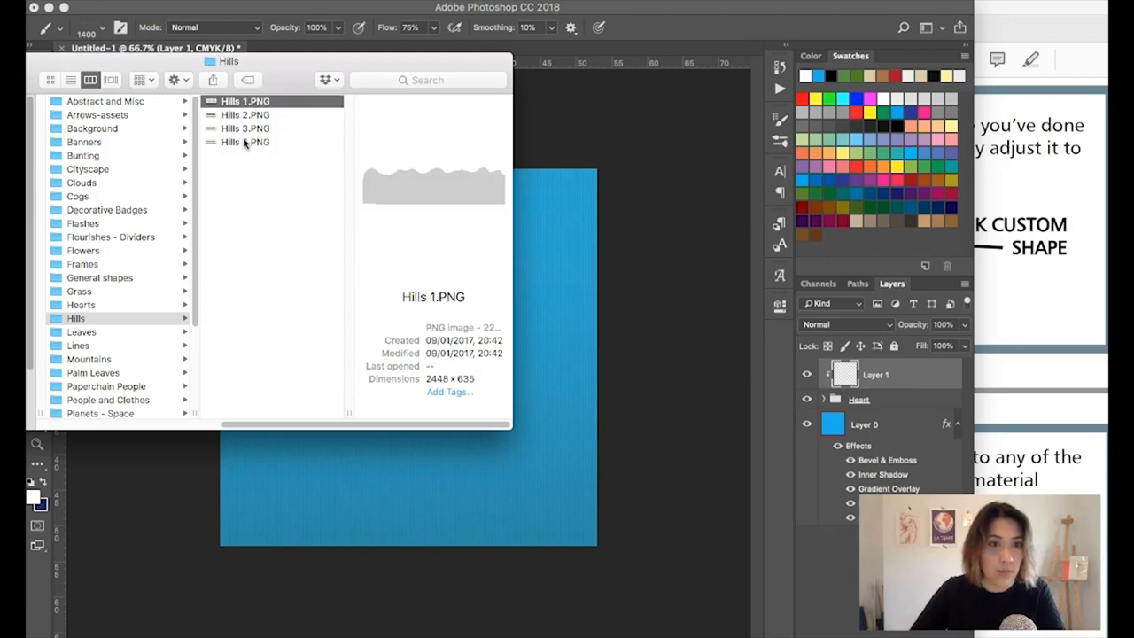
left_click(245, 142)
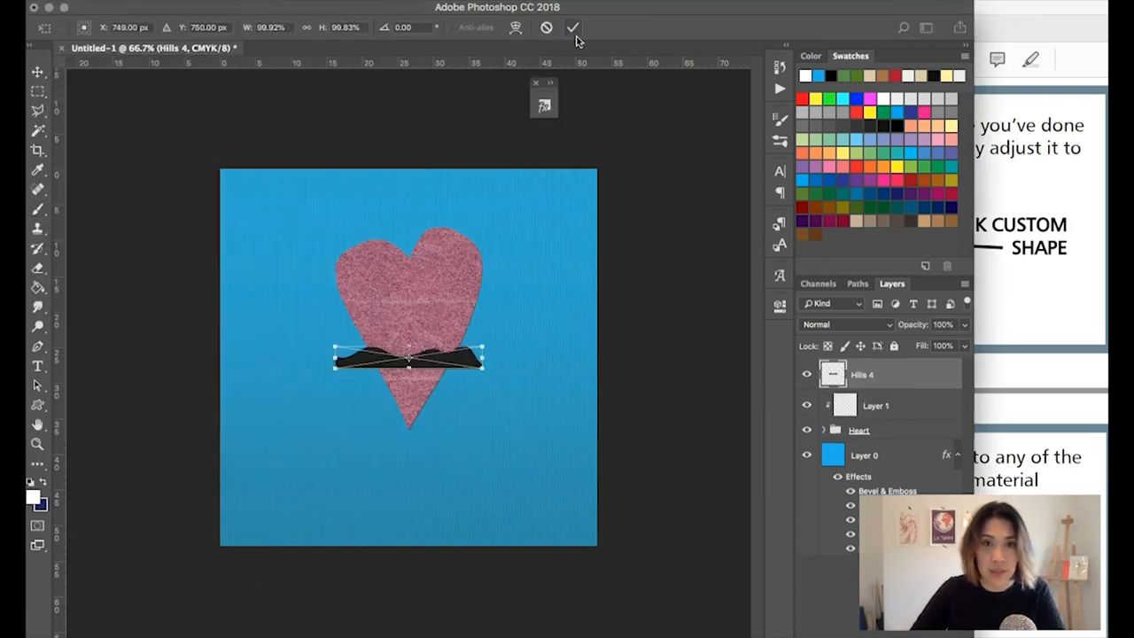
Step: Commit the placed hills, then scale them about 258% along the bottom edge and commit
left_click(573, 27)
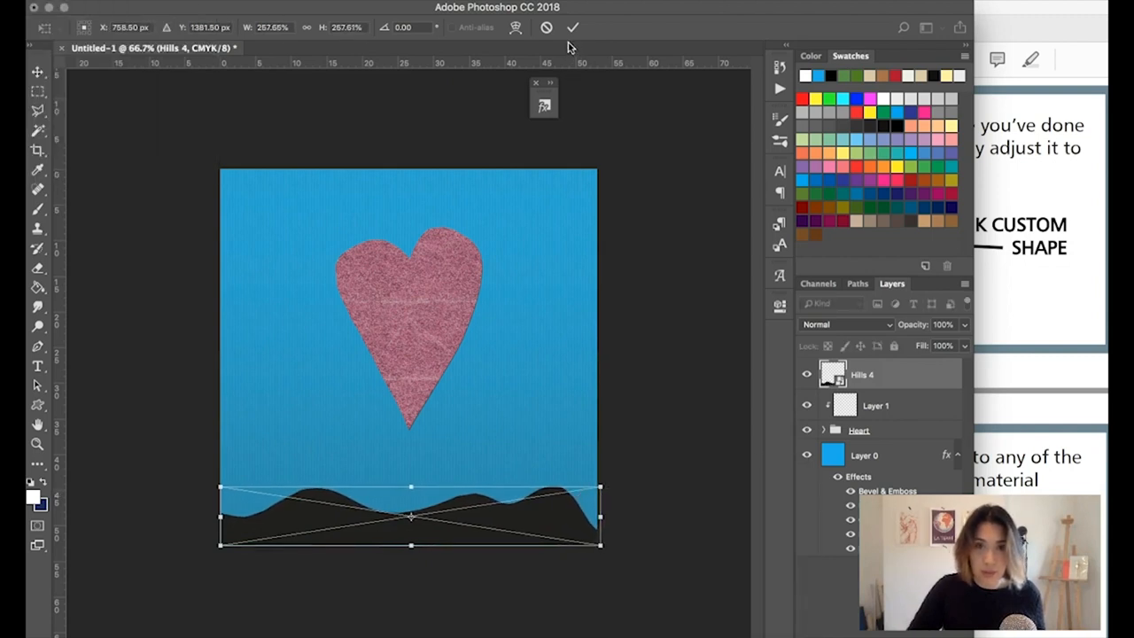
left_click(573, 27)
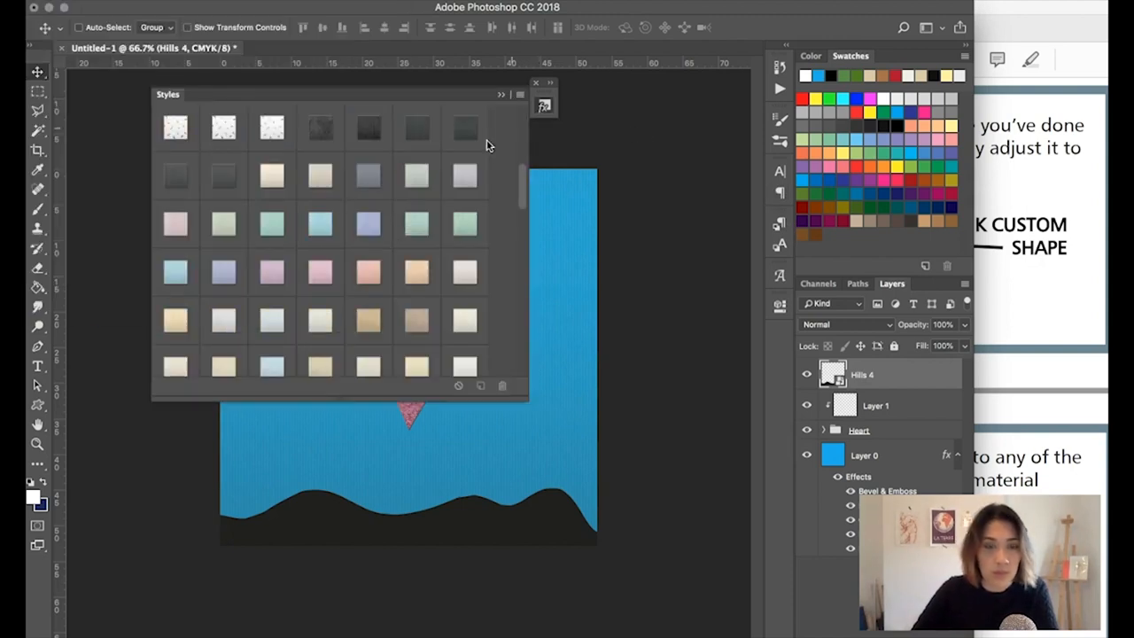
Step: Apply the olive green paper style to the Hills 4 layer and close the Styles panel
scroll("down", 3)
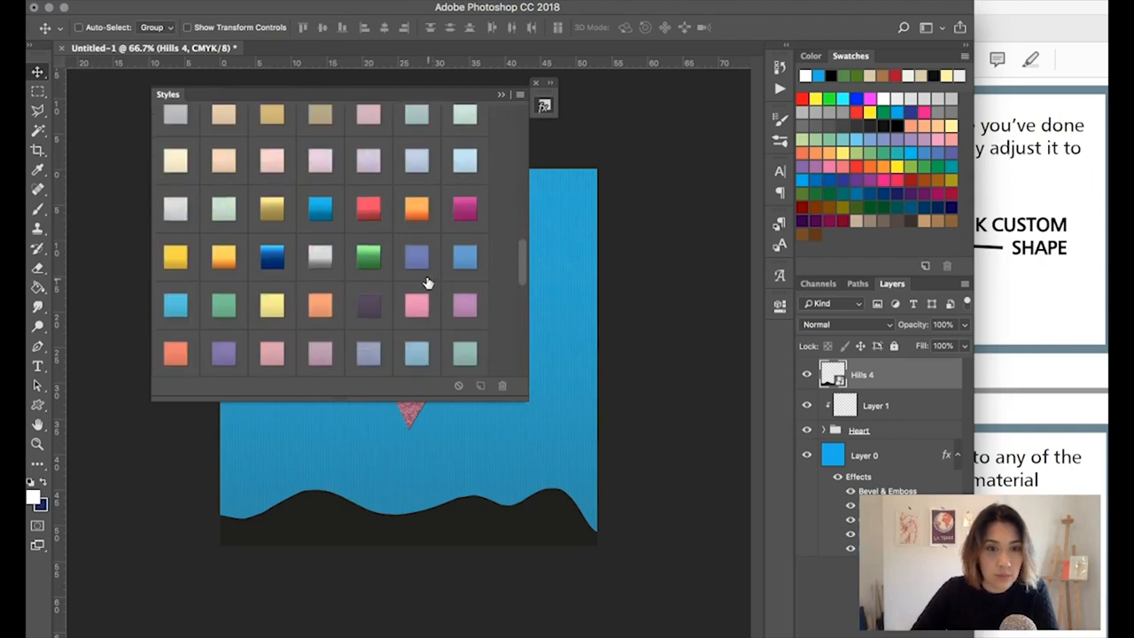
scroll("down", 3)
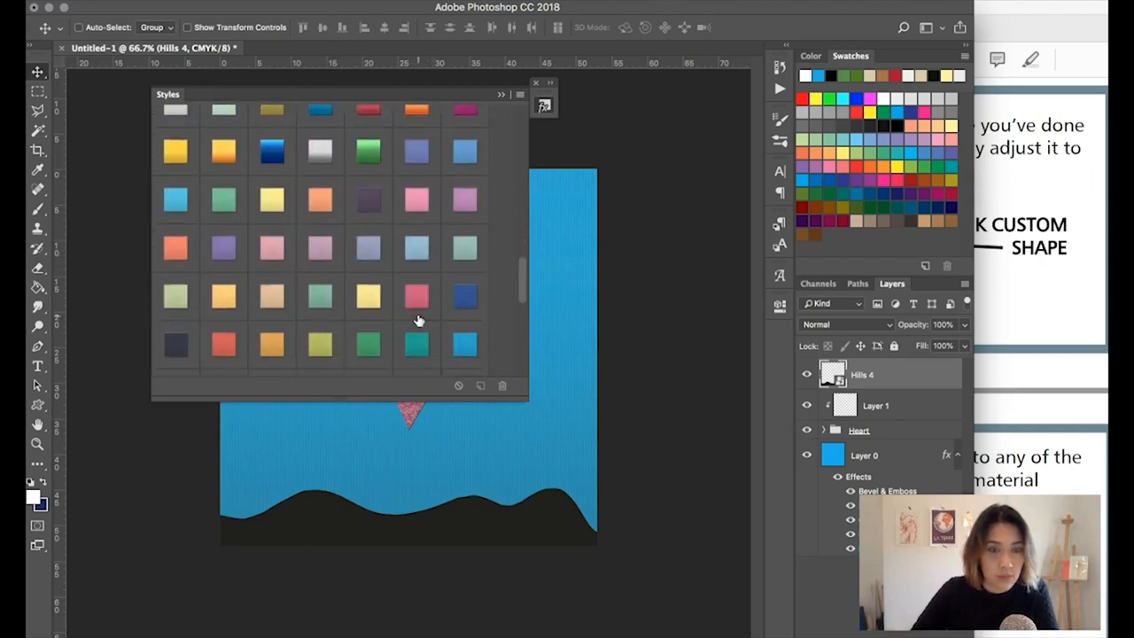
scroll("down", 3)
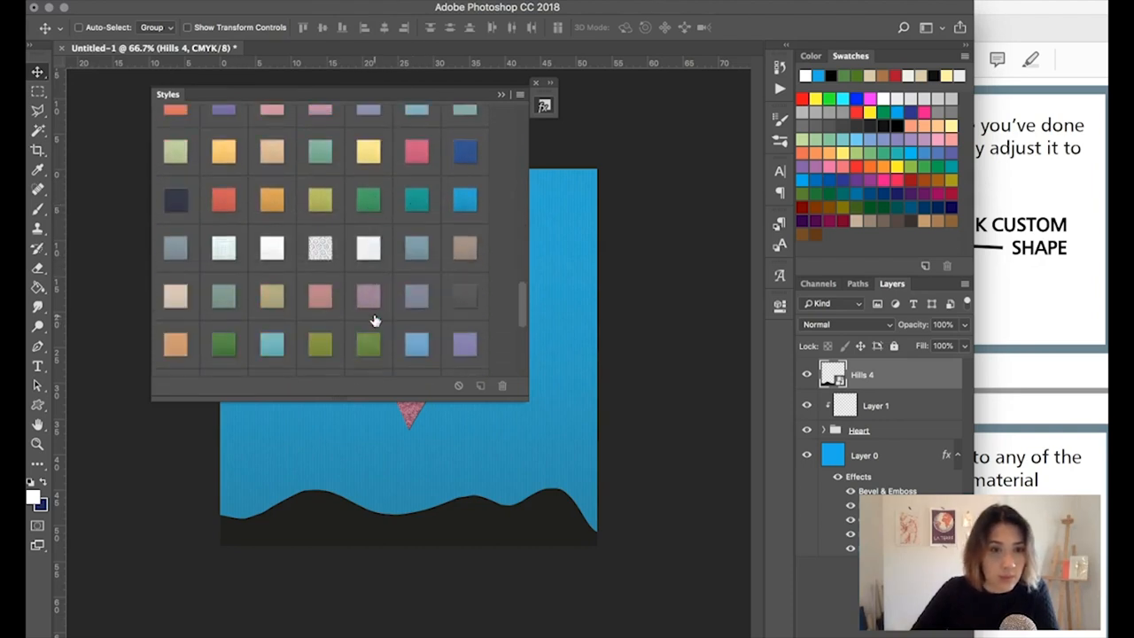
scroll("down", 3)
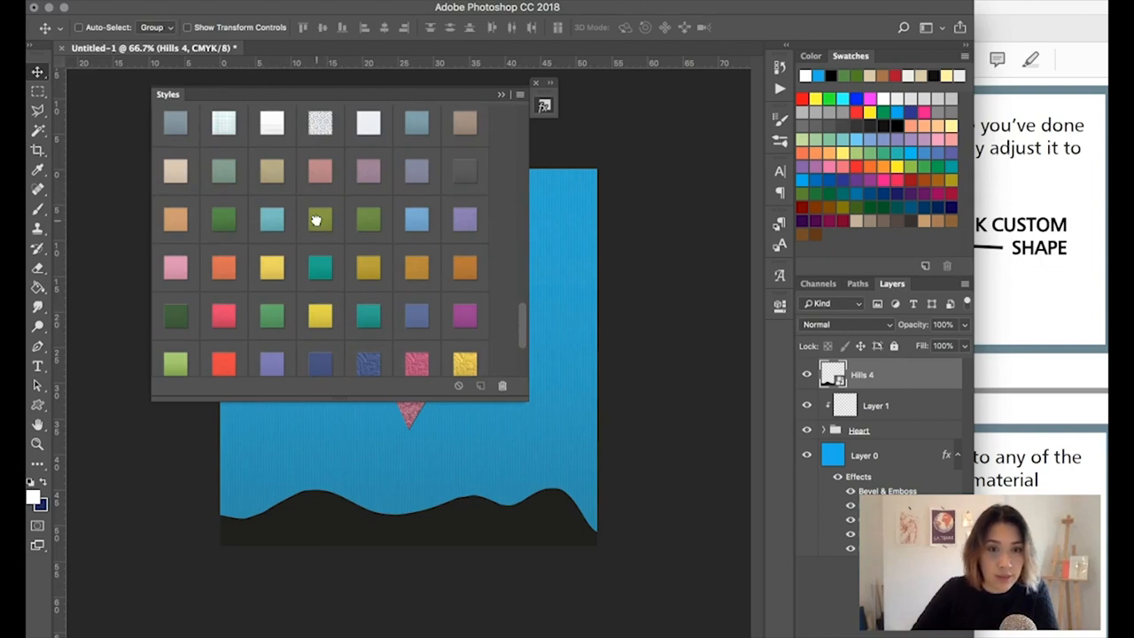
left_click(319, 219)
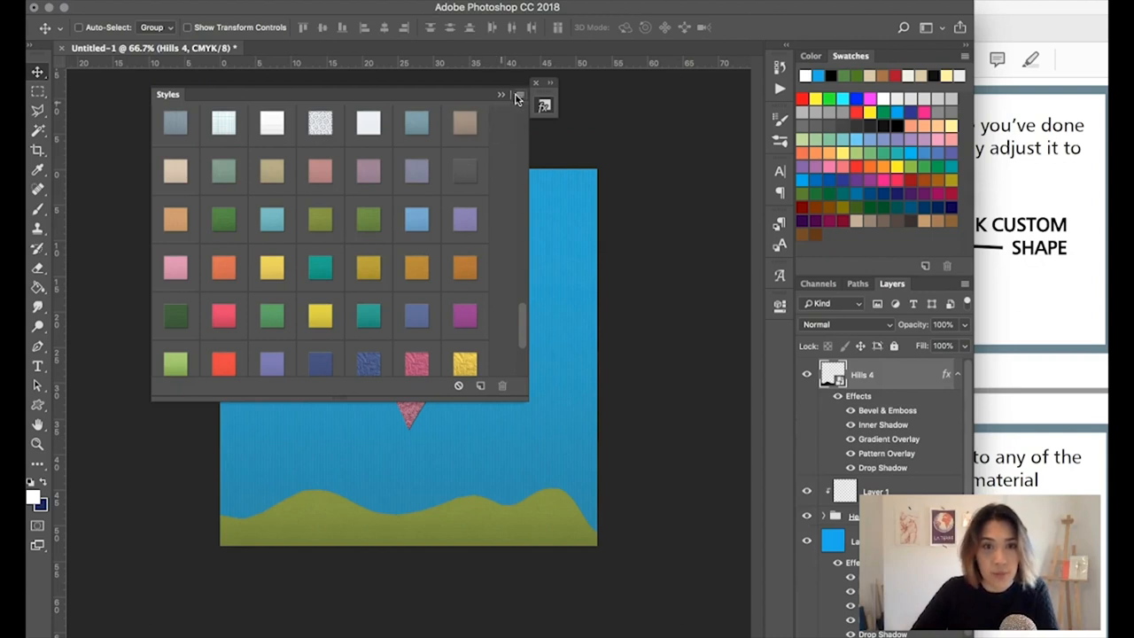
left_click(535, 83)
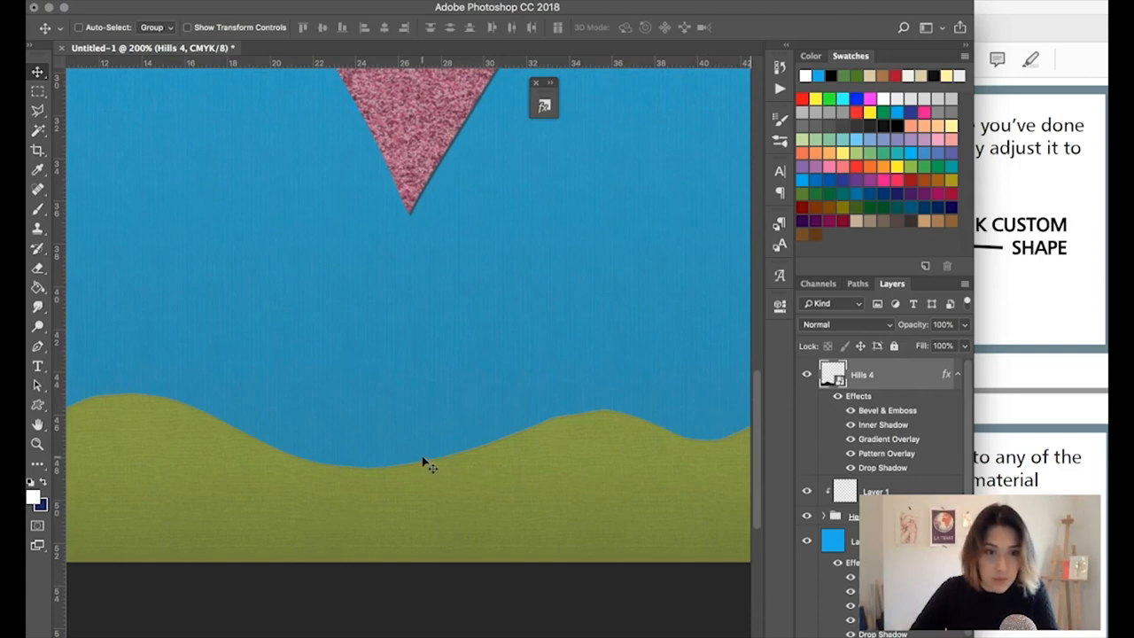
mouse_move(539, 574)
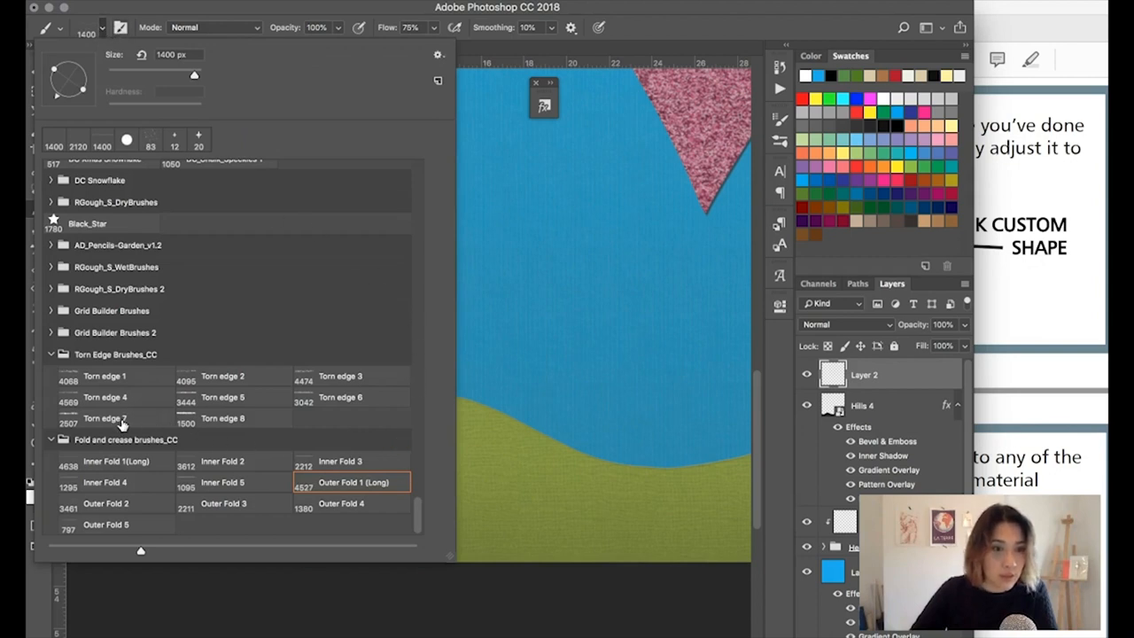
Step: Choose a Torn edge brush for the white edge along the hill tops
left_click(104, 418)
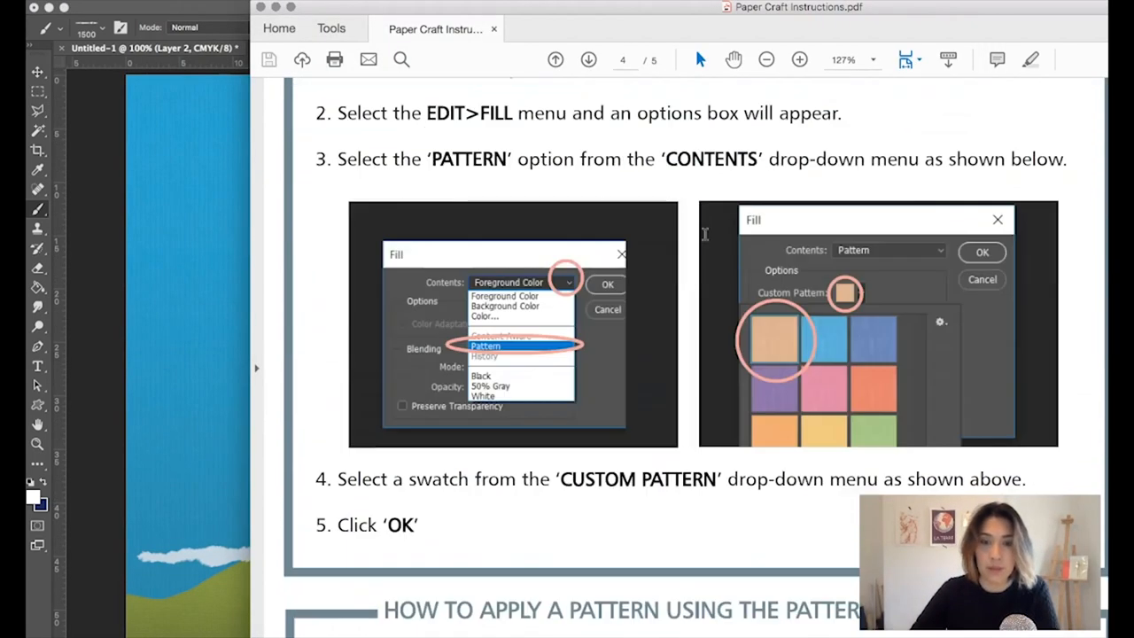
Step: Scroll the Paper Craft Instructions PDF to page 5, 'Adapting the torn edges' with Puppet Warp
scroll("down", 3)
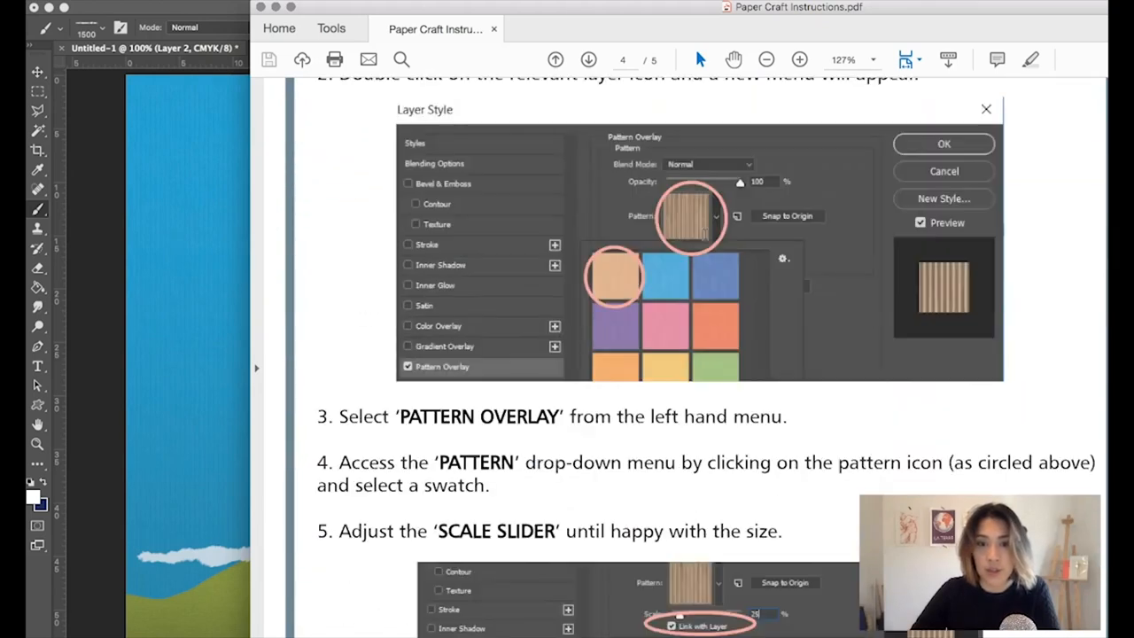
left_click(555, 59)
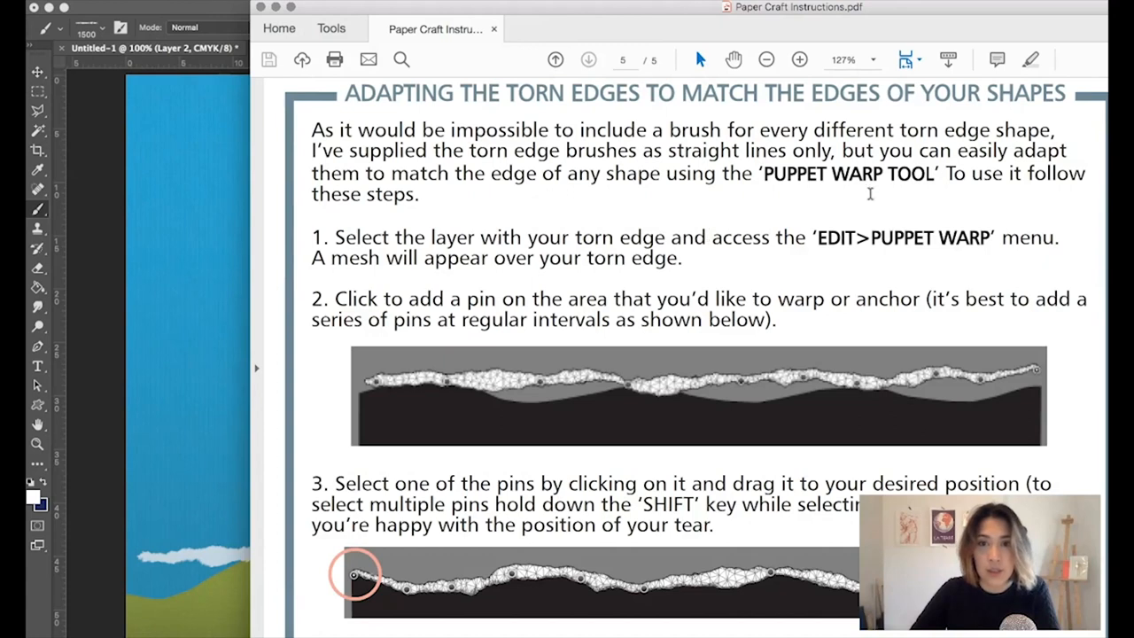
mouse_move(864, 197)
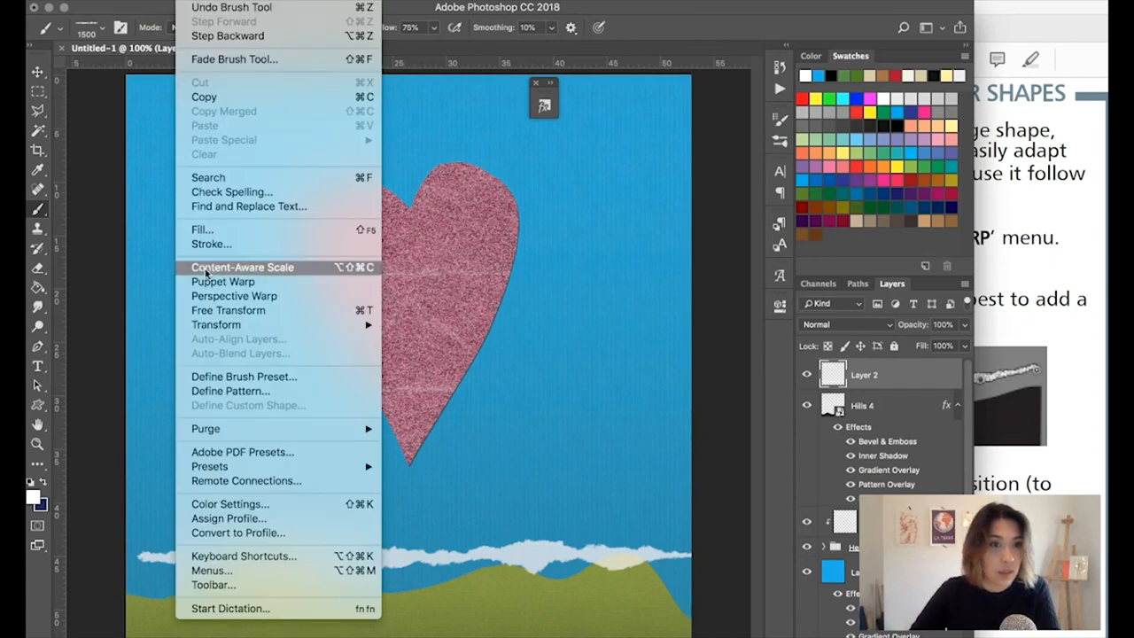
mouse_move(222, 281)
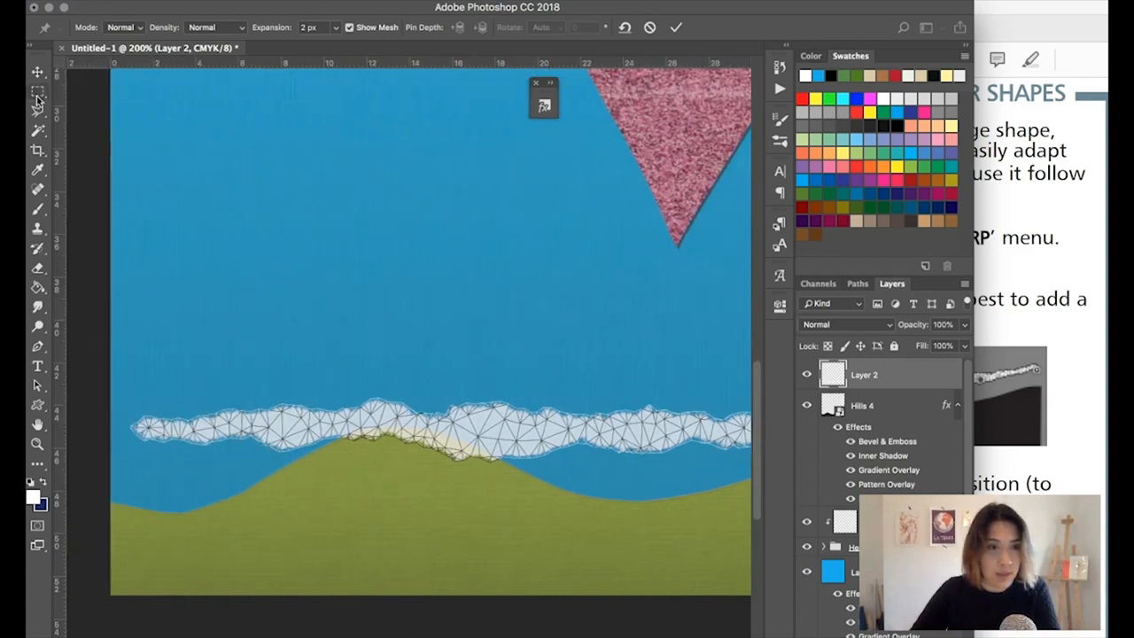
mouse_move(142, 431)
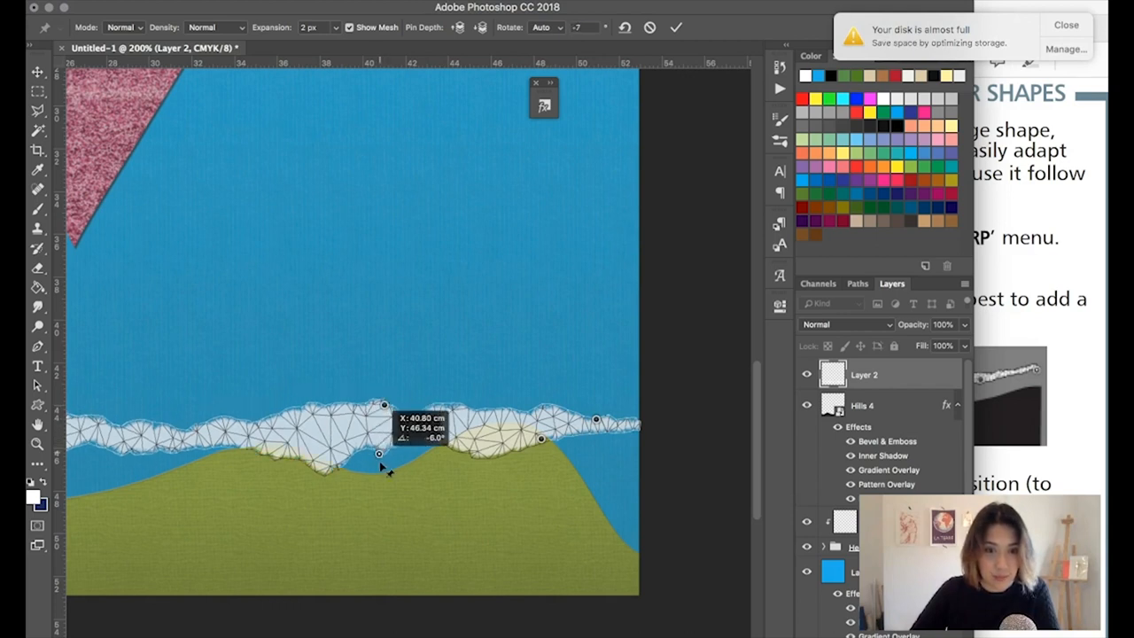
Step: Drag Puppet Warp pins so Layer 2's torn edge hugs the hill dips, slopes and left border
left_click_drag(379, 453, 336, 481)
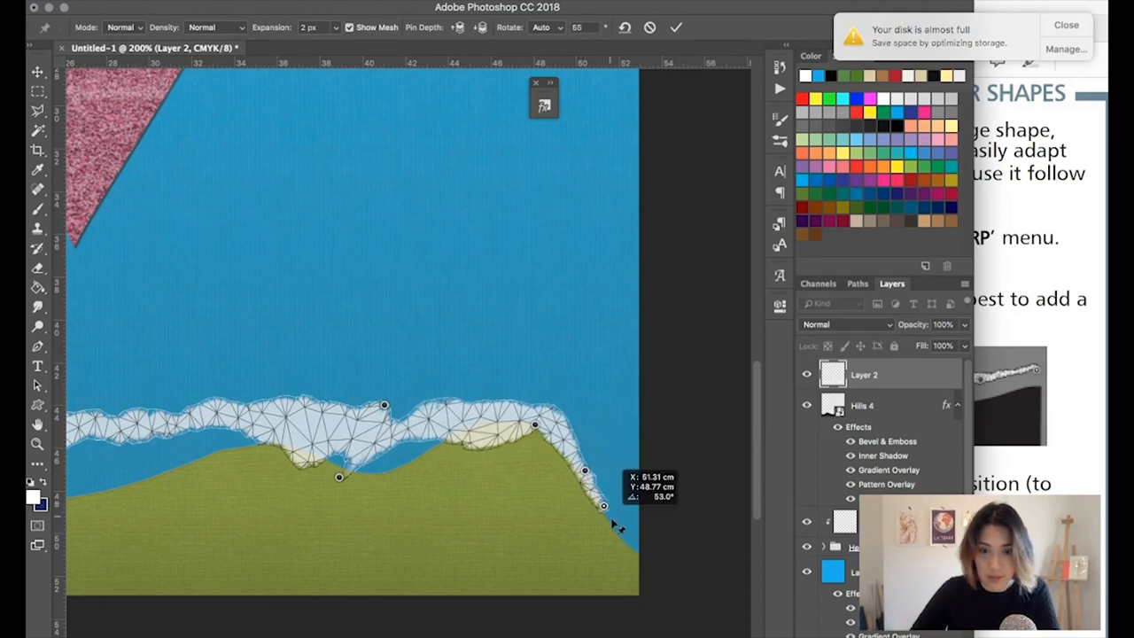
left_click_drag(603, 505, 638, 554)
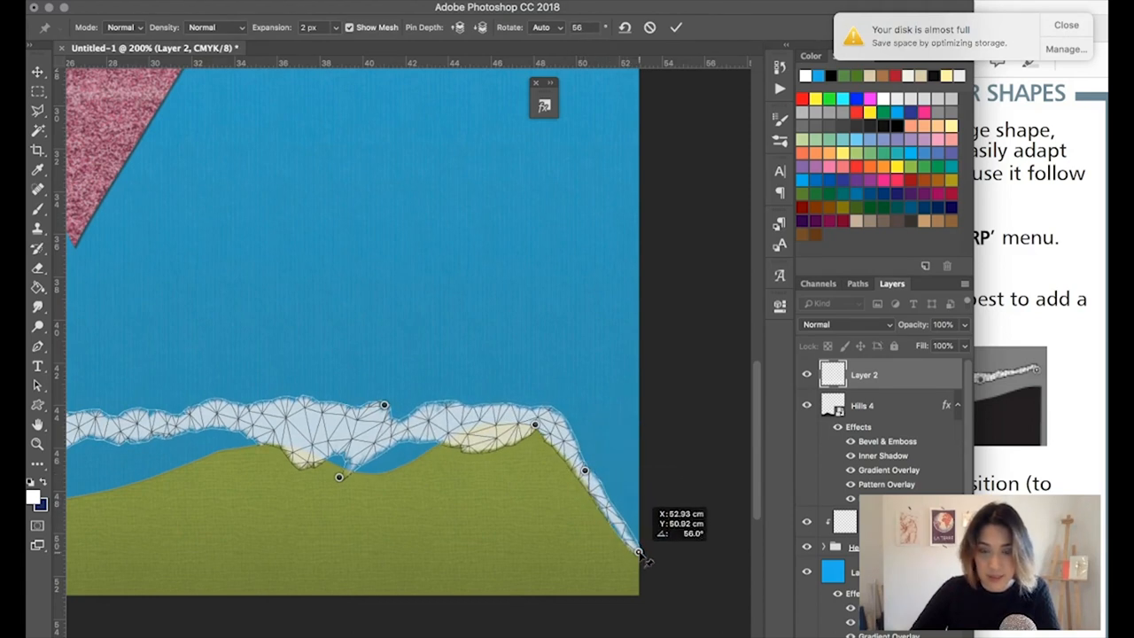
left_click_drag(585, 470, 585, 483)
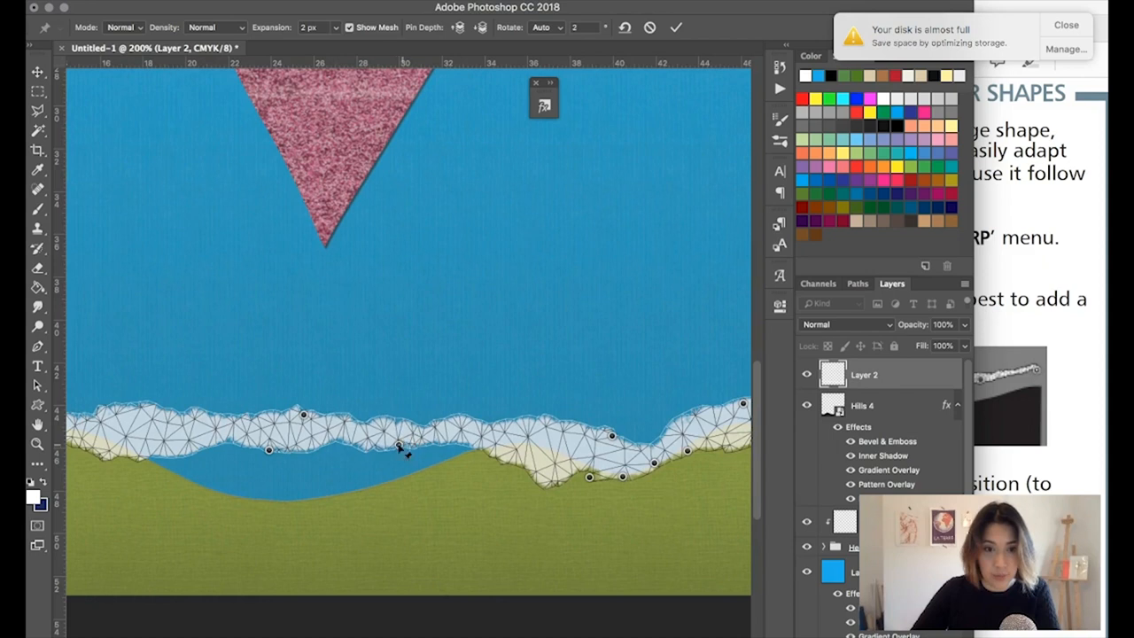
left_click_drag(399, 448, 412, 468)
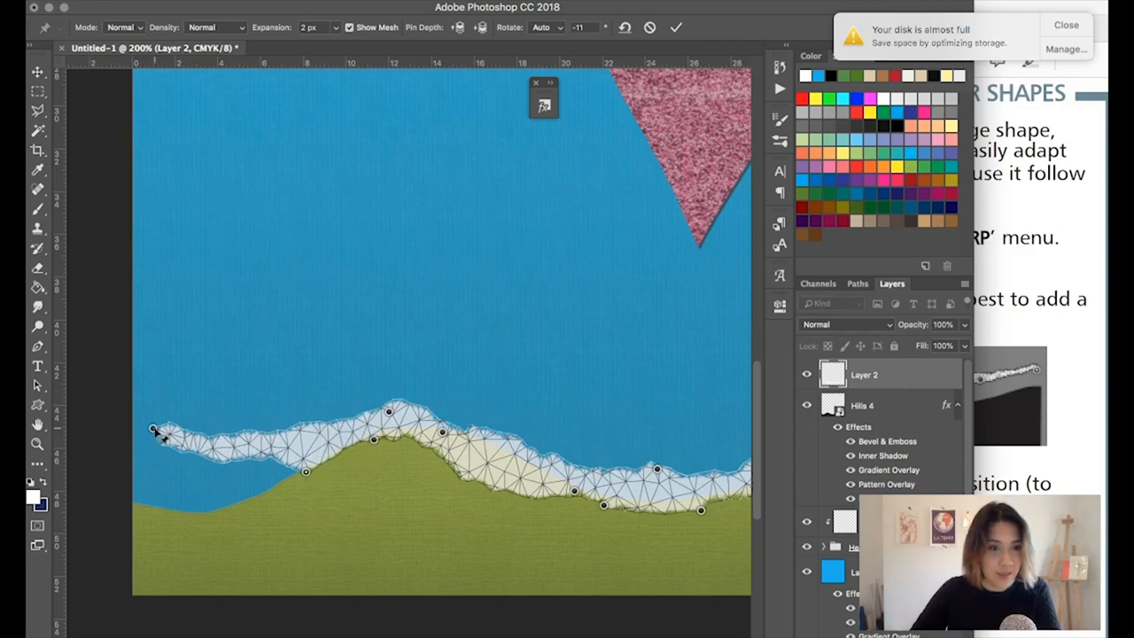
left_click_drag(152, 432, 133, 505)
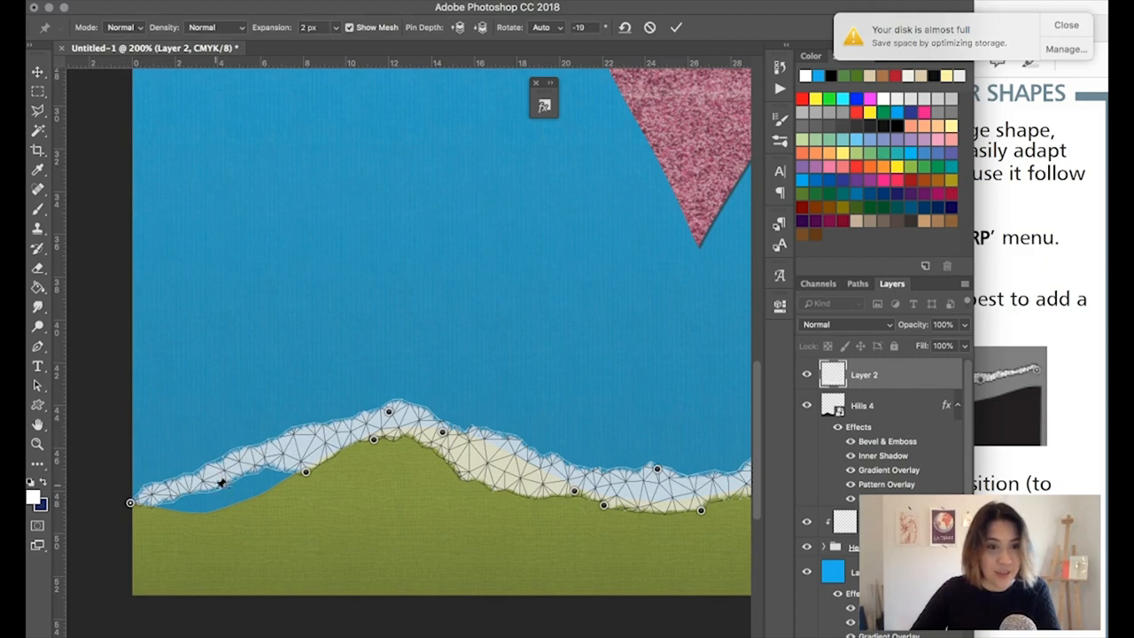
left_click_drag(222, 483, 217, 521)
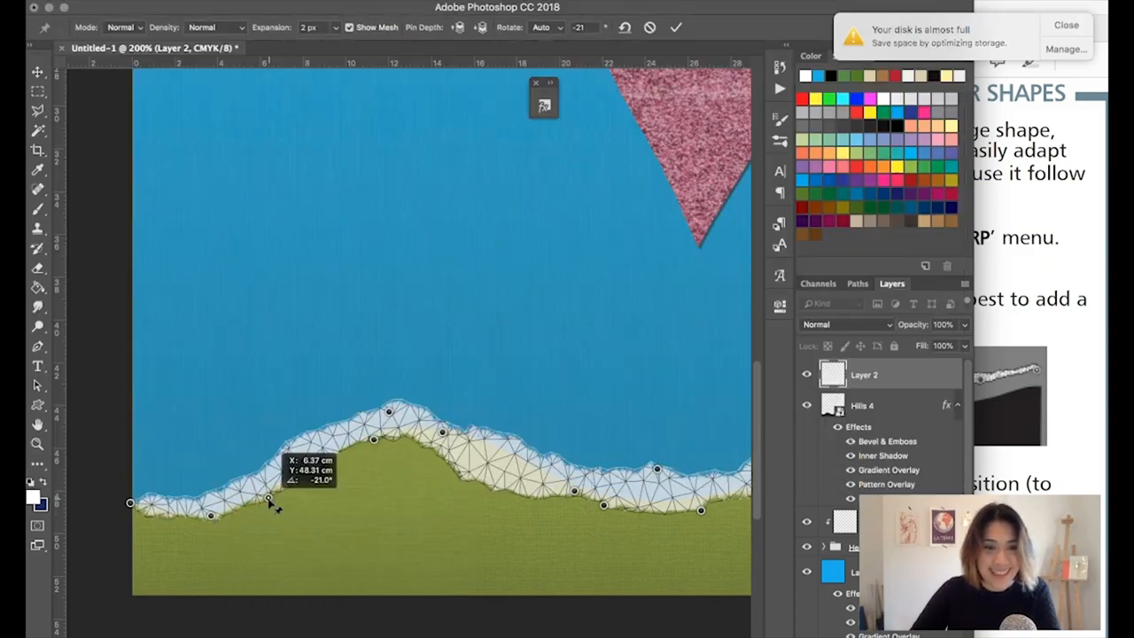
left_click_drag(271, 497, 339, 461)
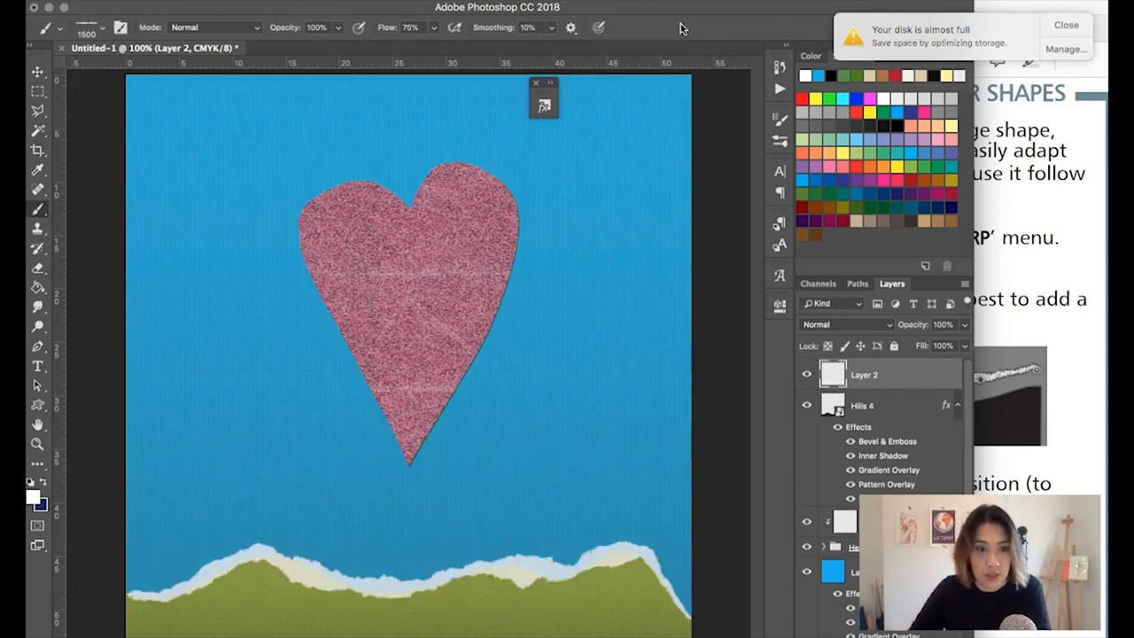
mouse_move(885, 409)
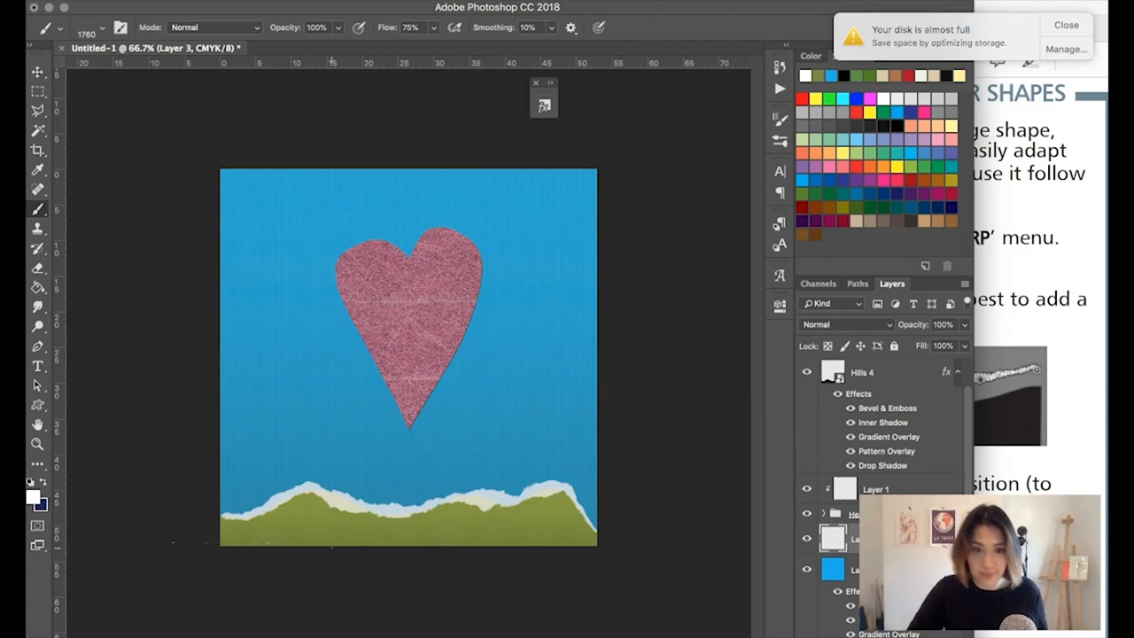
mouse_move(177, 39)
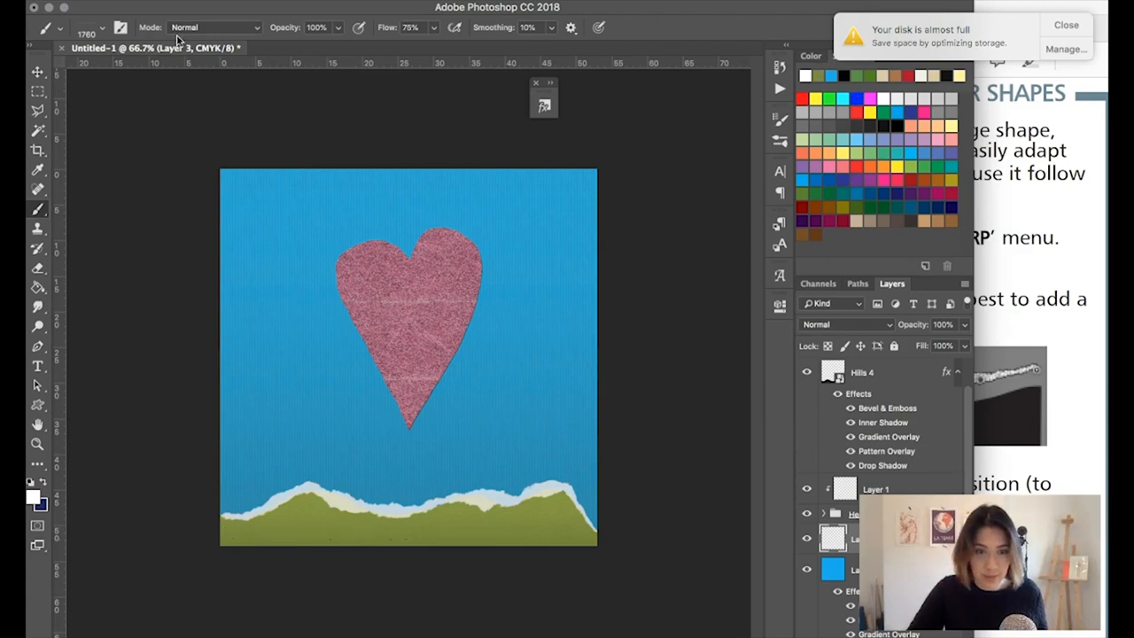
Step: Paint faint crease streaks on Layer 3 and dismiss the full scratch disk warning
left_click(100, 27)
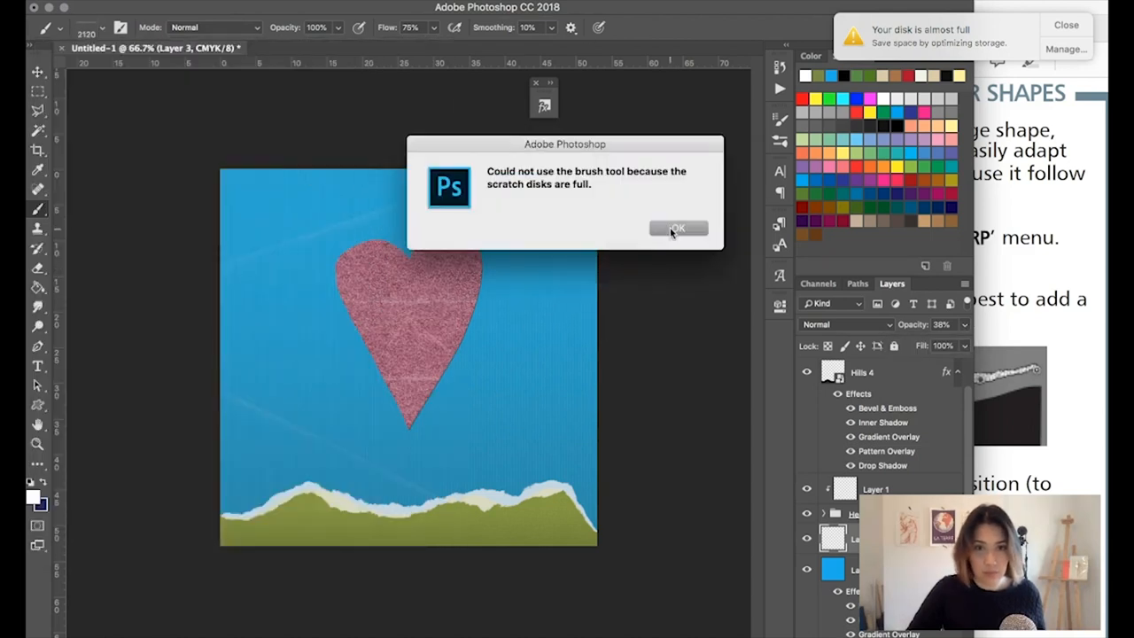
left_click(678, 228)
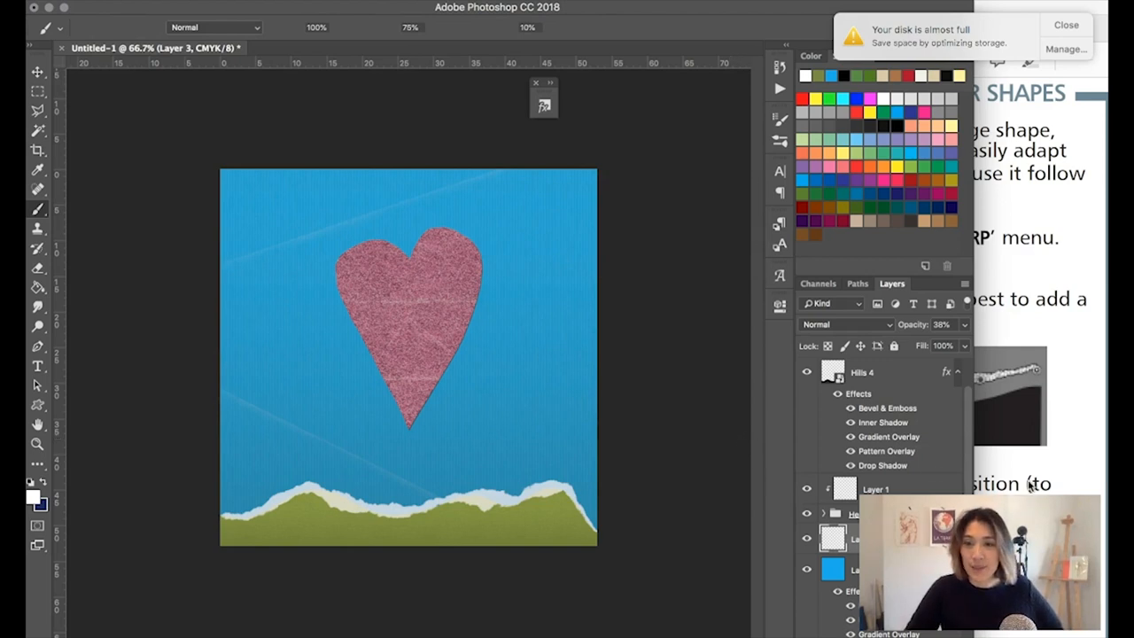
mouse_move(674, 450)
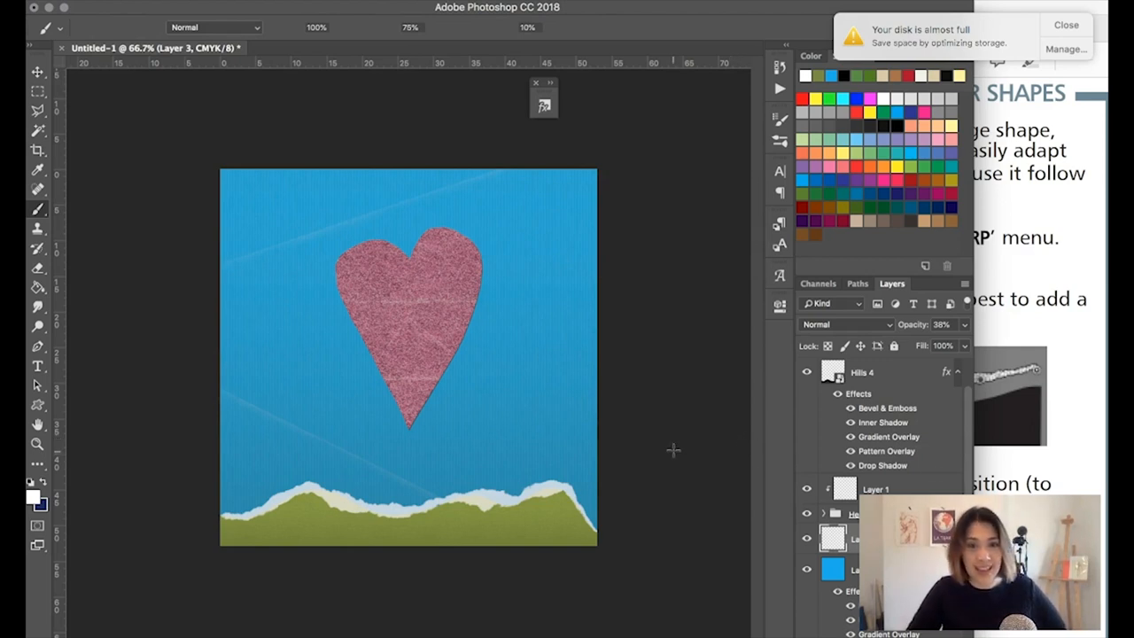
mouse_move(670, 450)
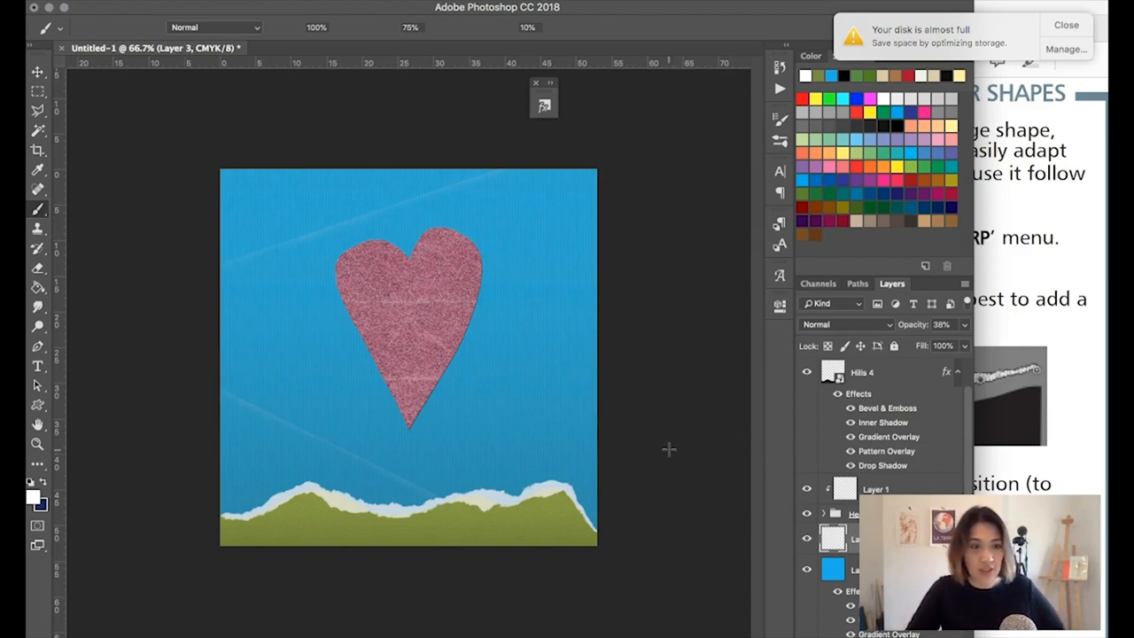
mouse_move(656, 443)
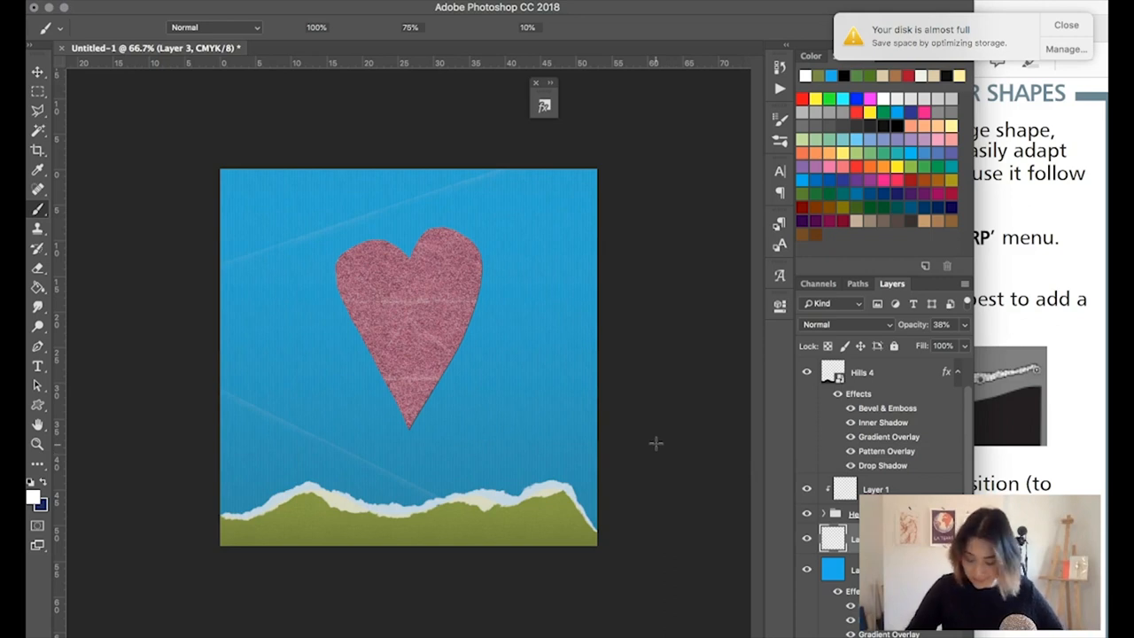